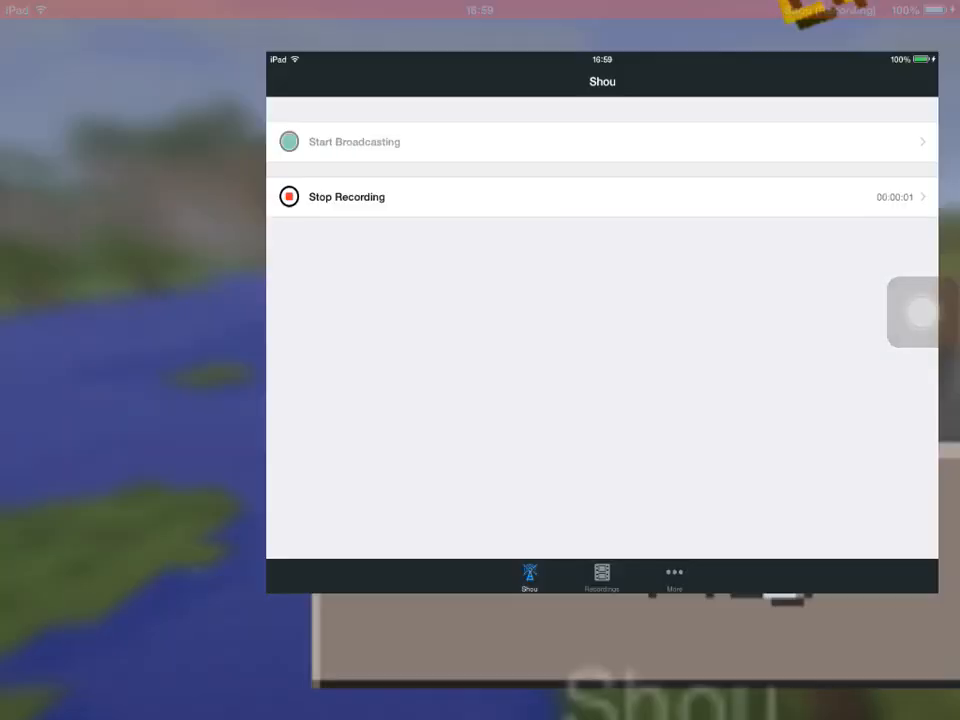
With Shou recording, bring up Safari on the Triangle dashboard showing three players online
key(home)
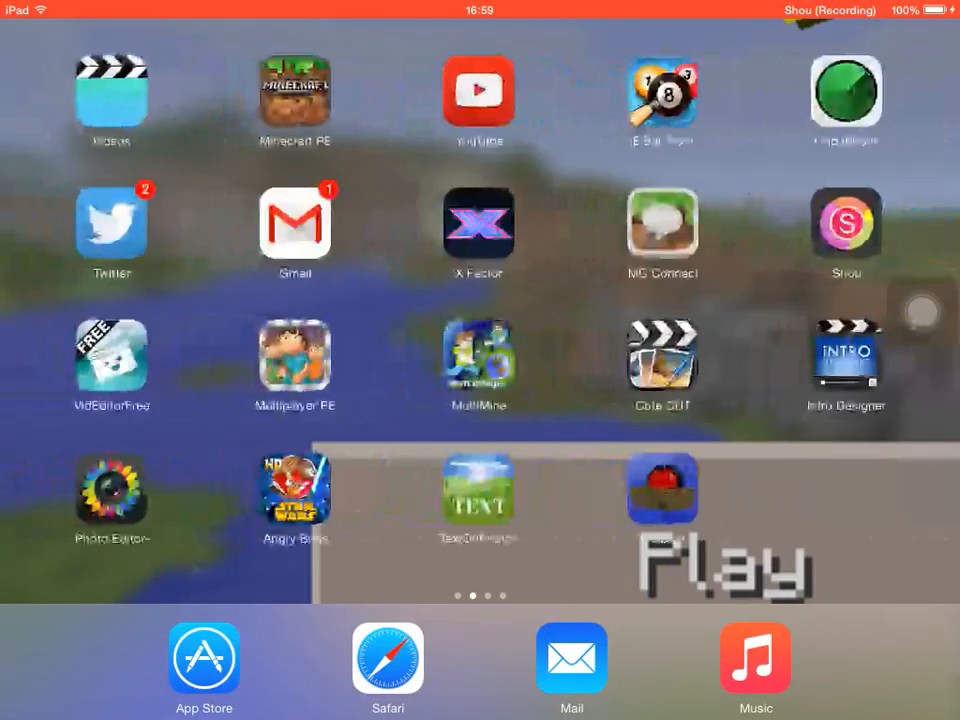
click(388, 660)
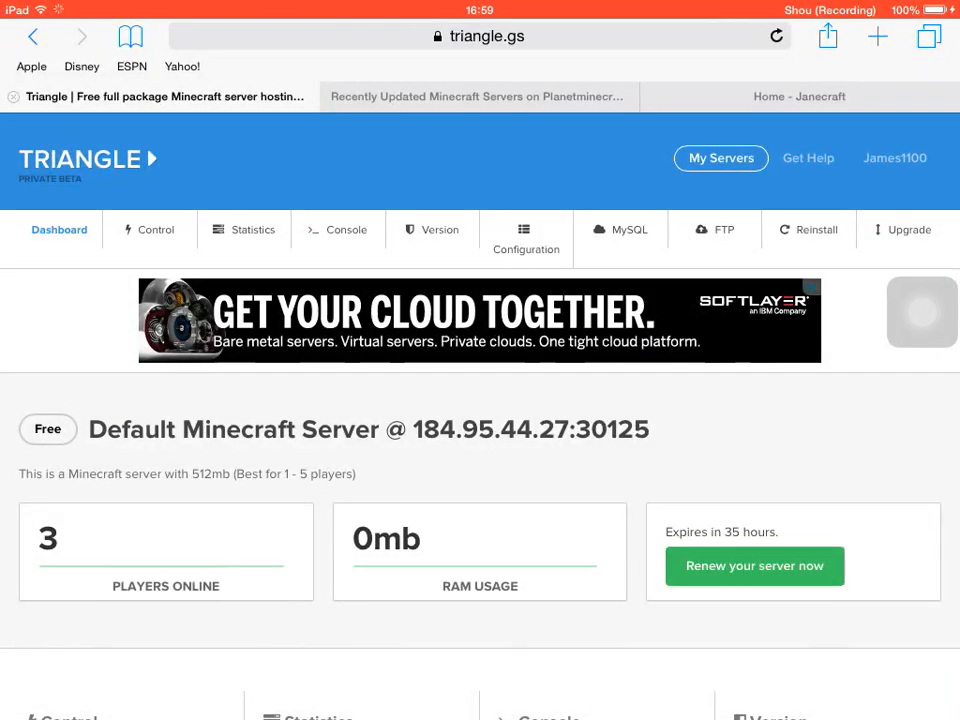
scroll(down, 3)
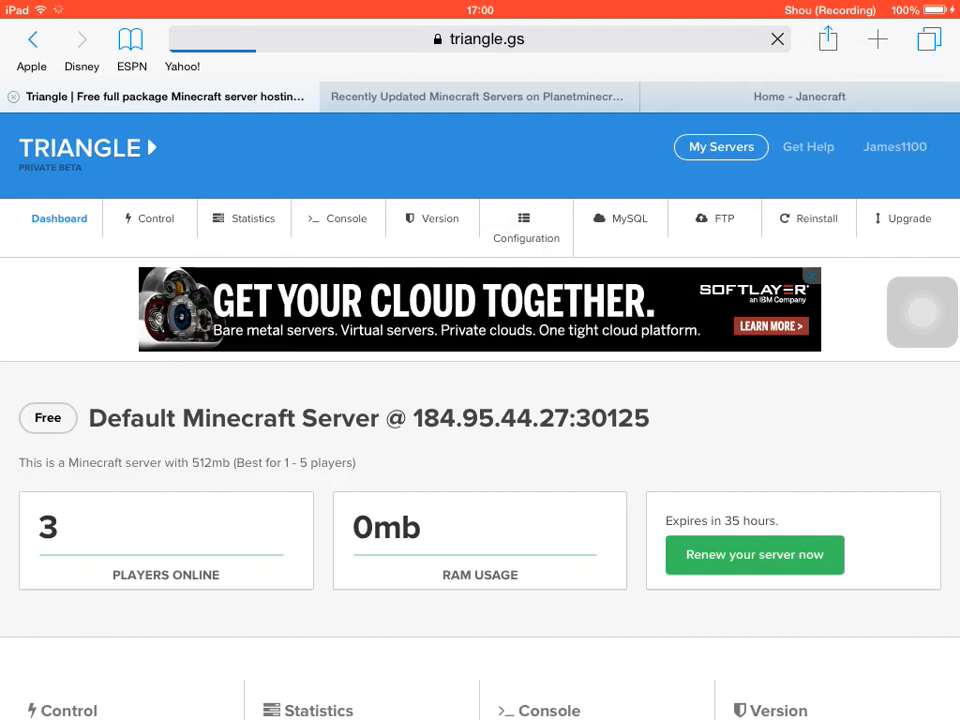
click(149, 218)
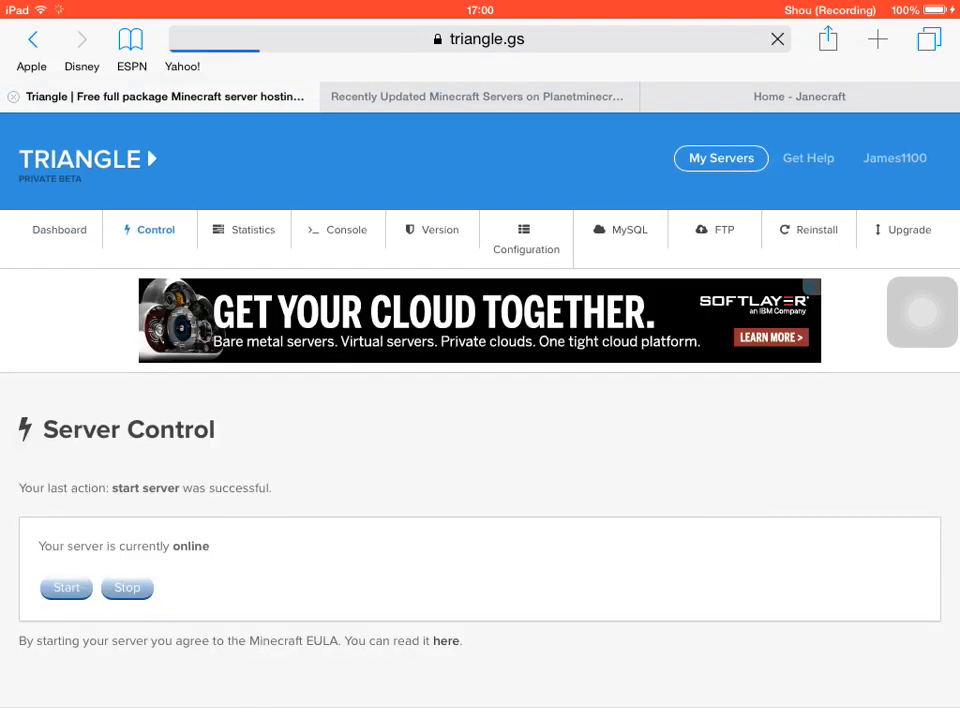
click(59, 230)
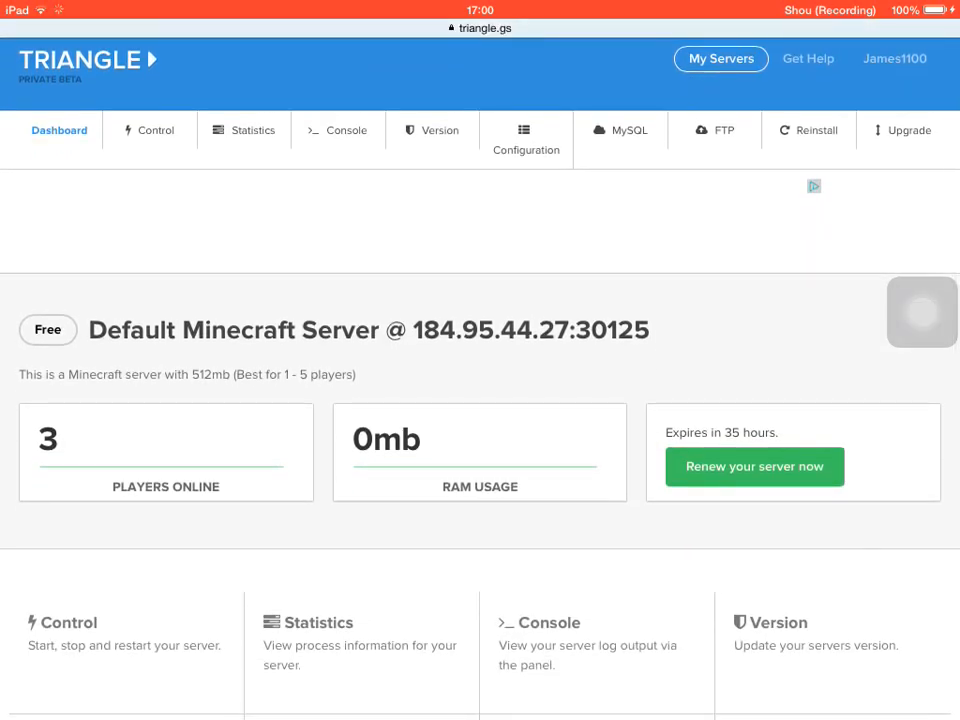
scroll(down, 3)
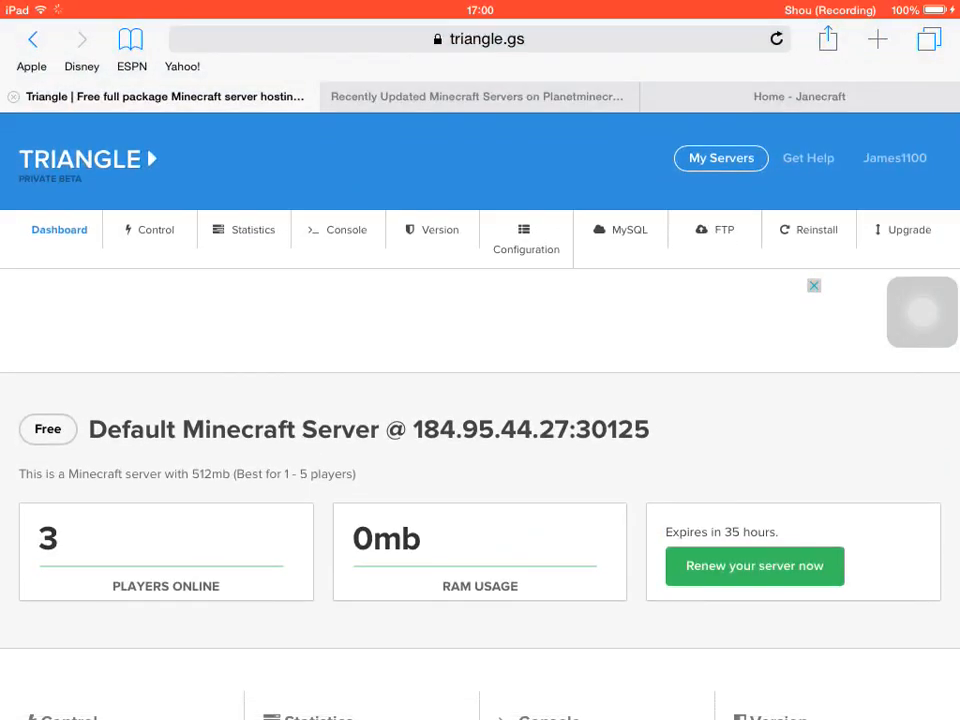
Switch to the Planet Minecraft tab's Recently Updated servers listing
click(479, 96)
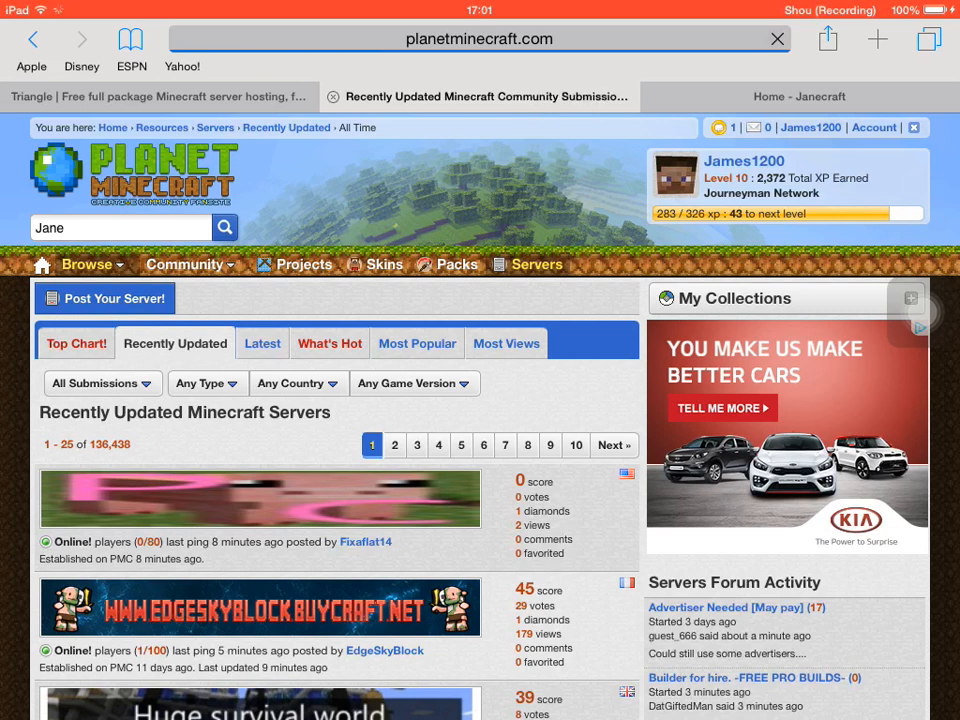
From the member profile, review the Janecraft beta 2.0 server page and reach its editor
click(810, 127)
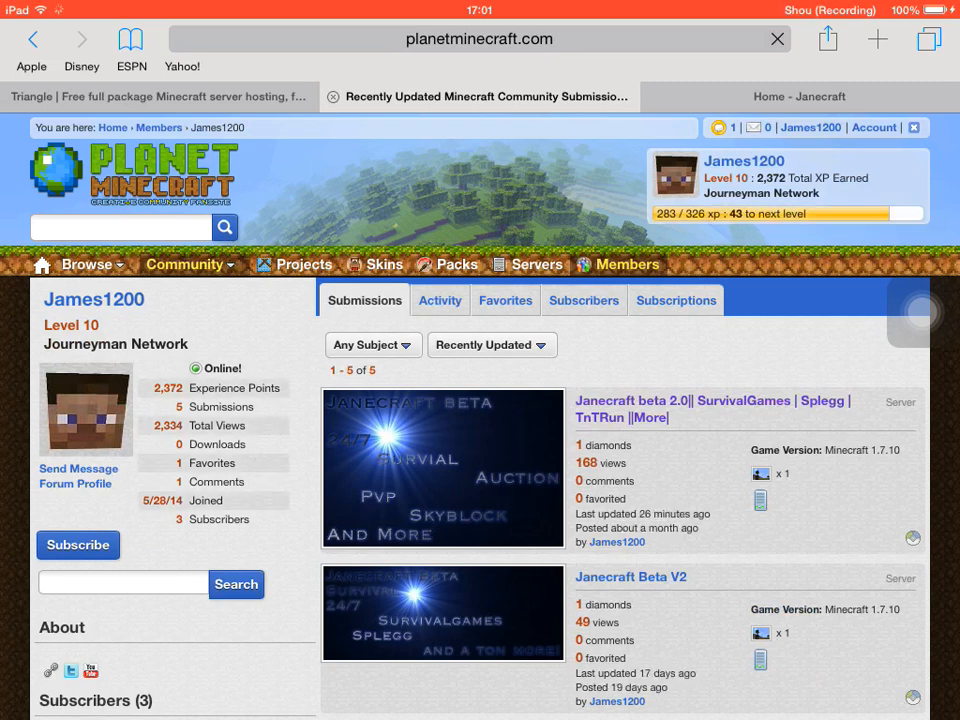
scroll(down, 3)
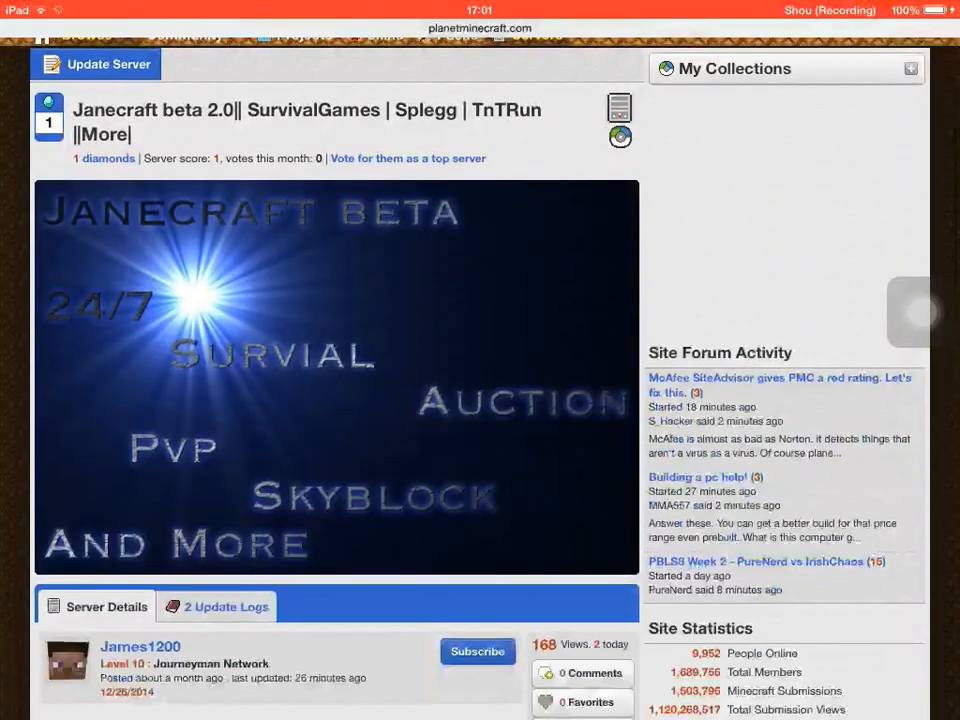
scroll(down, 3)
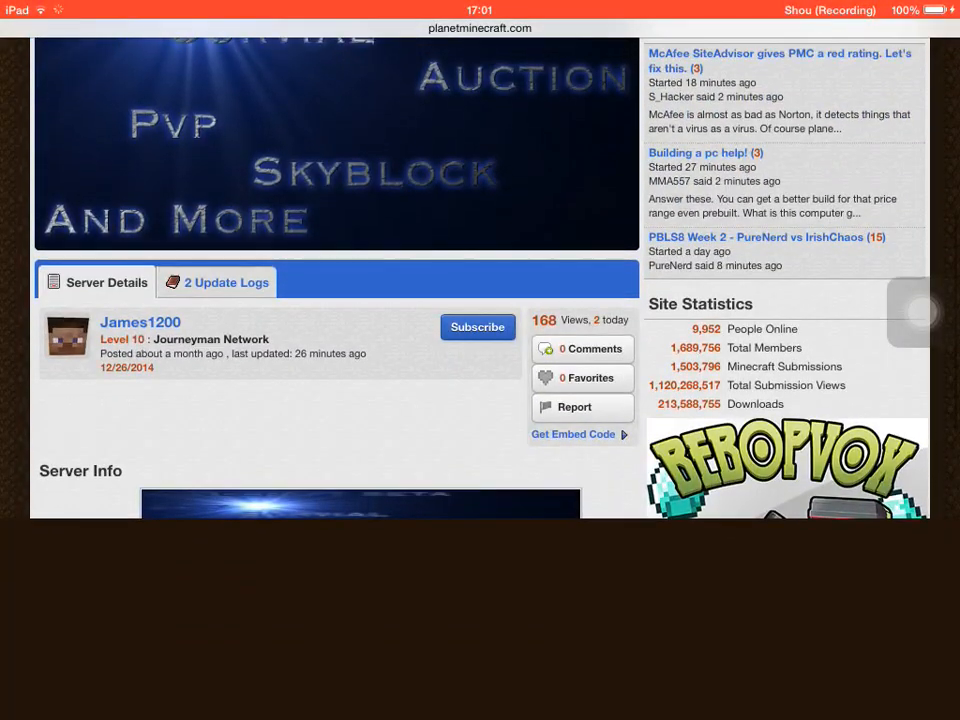
scroll(down, 3)
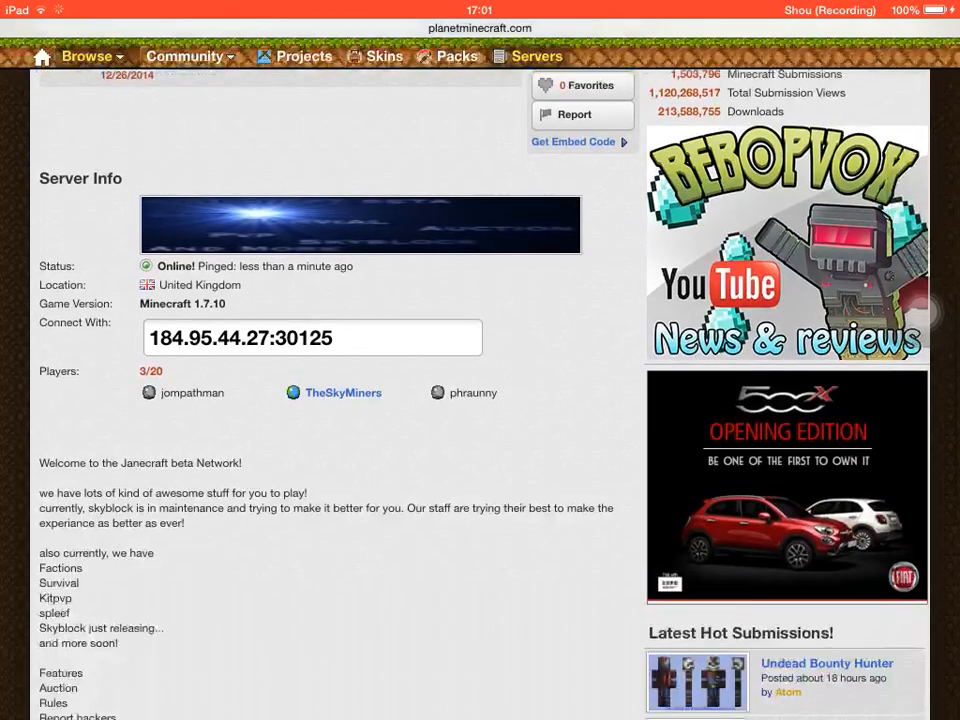
scroll(down, 3)
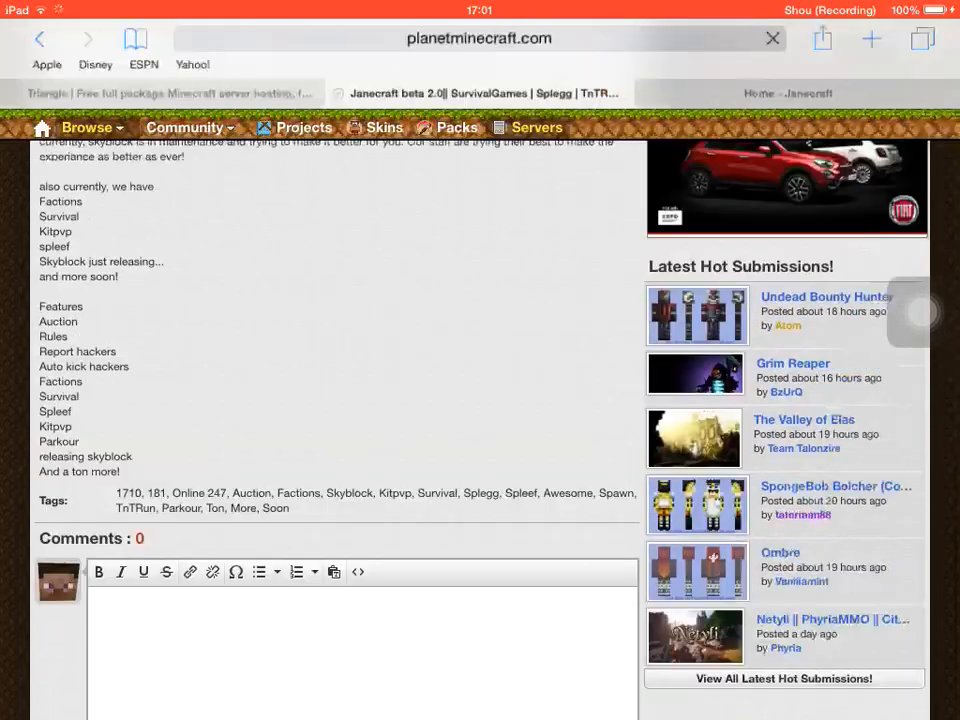
scroll(up, 3)
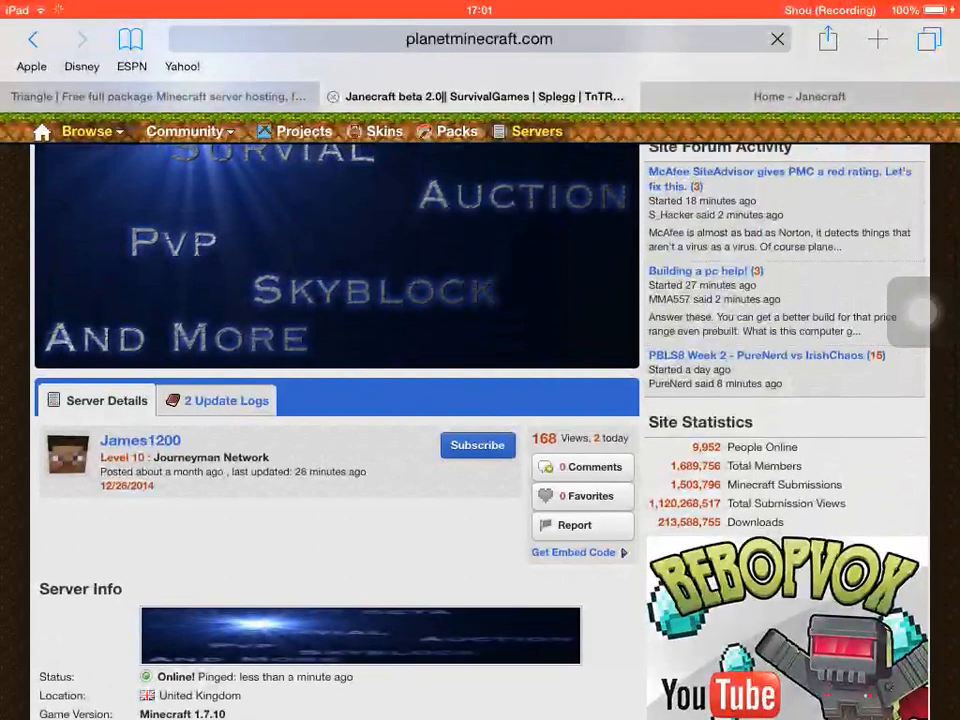
scroll(up, 3)
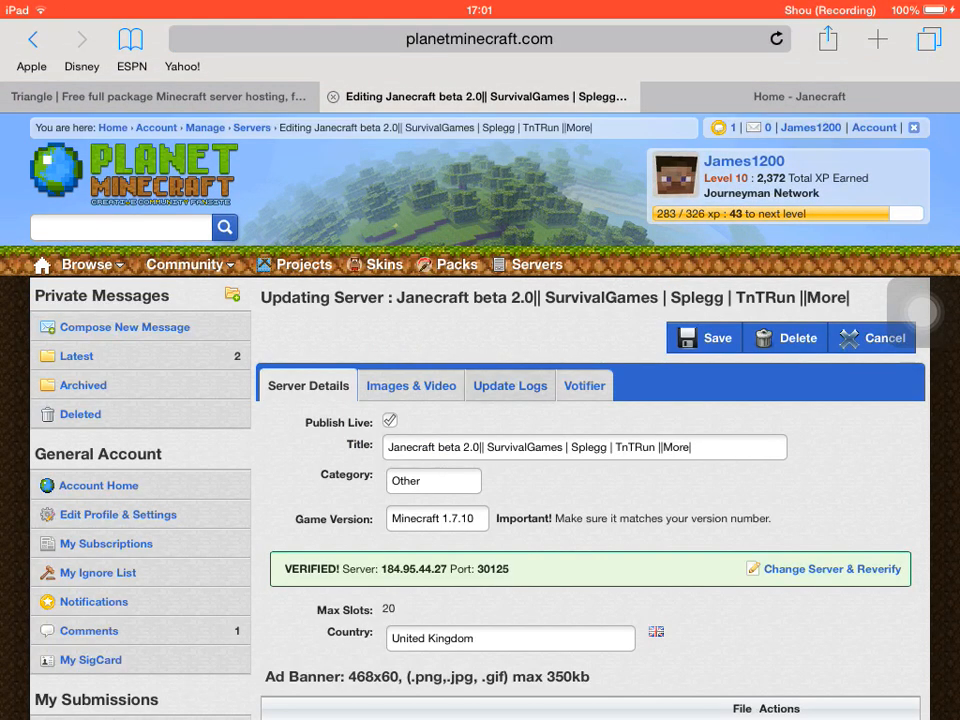
click(510, 385)
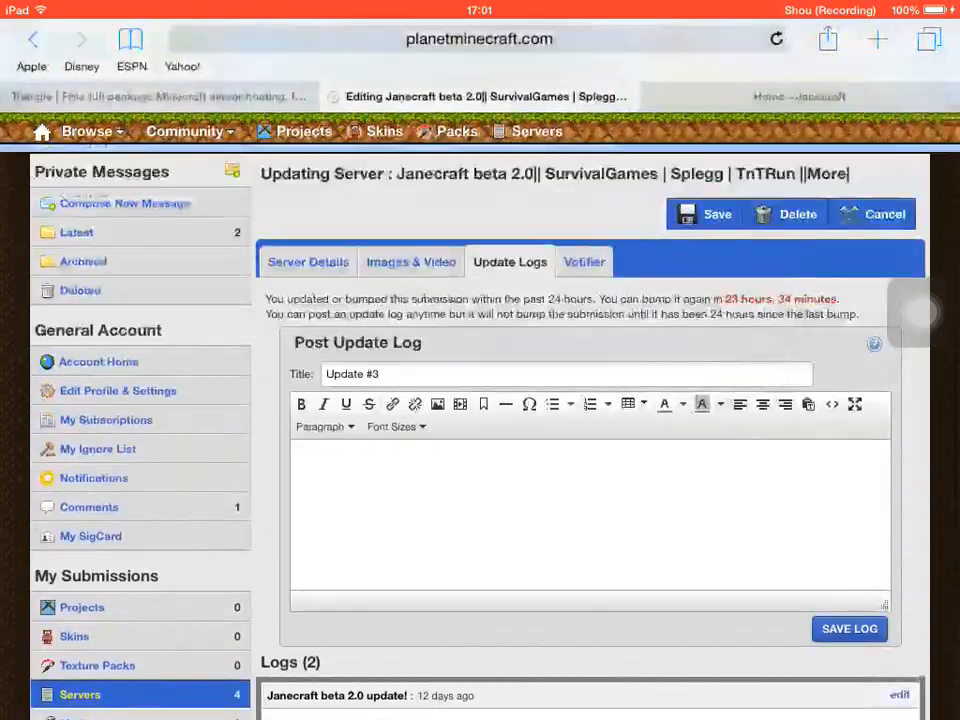
scroll(down, 3)
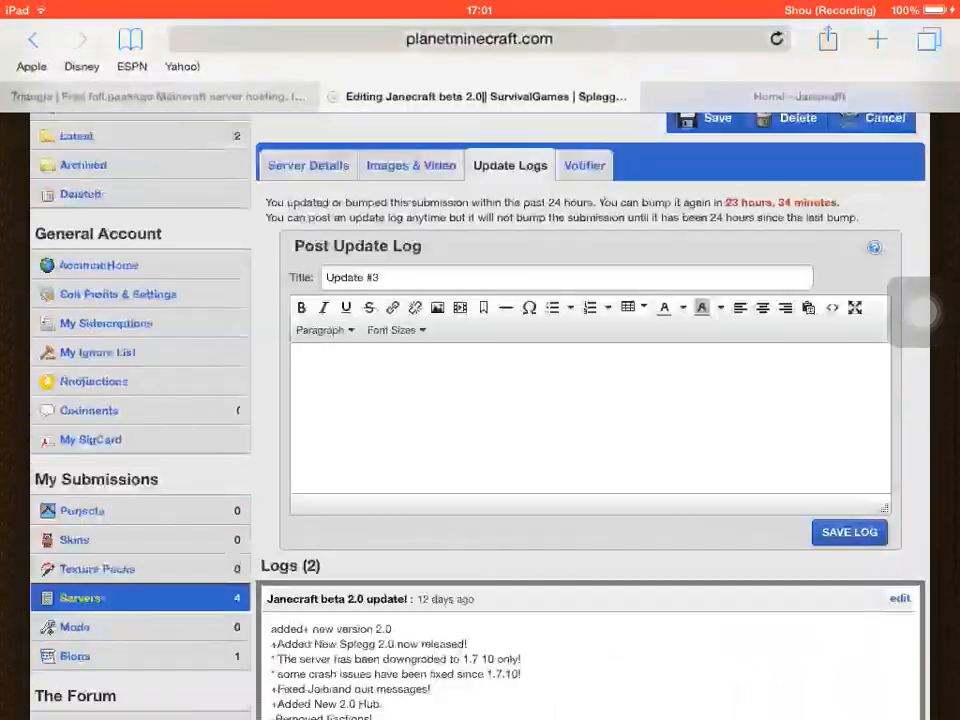
scroll(down, 3)
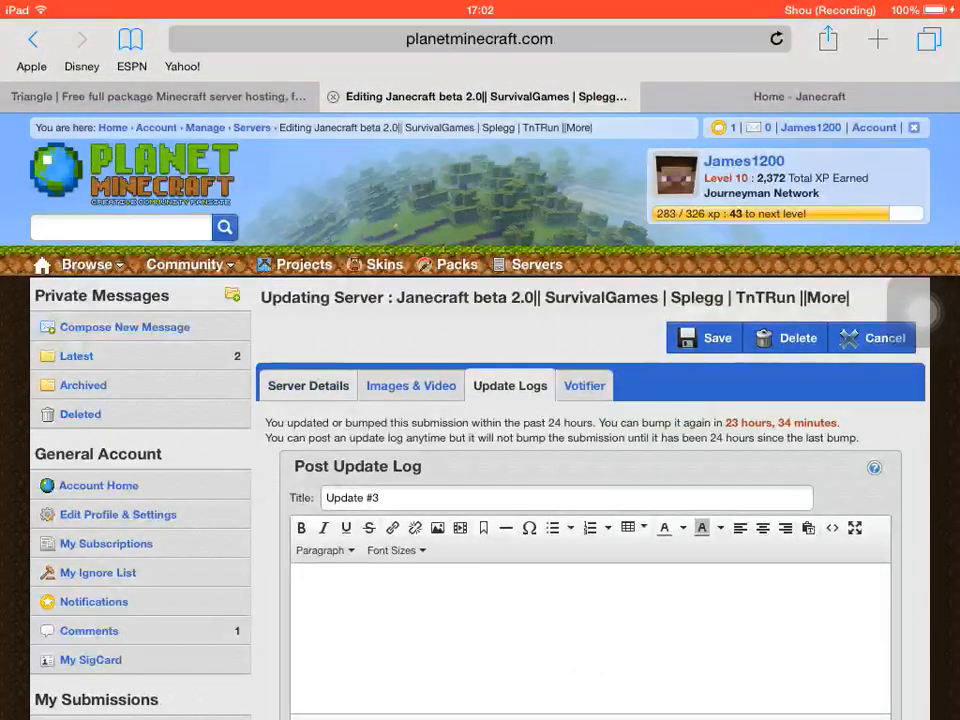
click(308, 385)
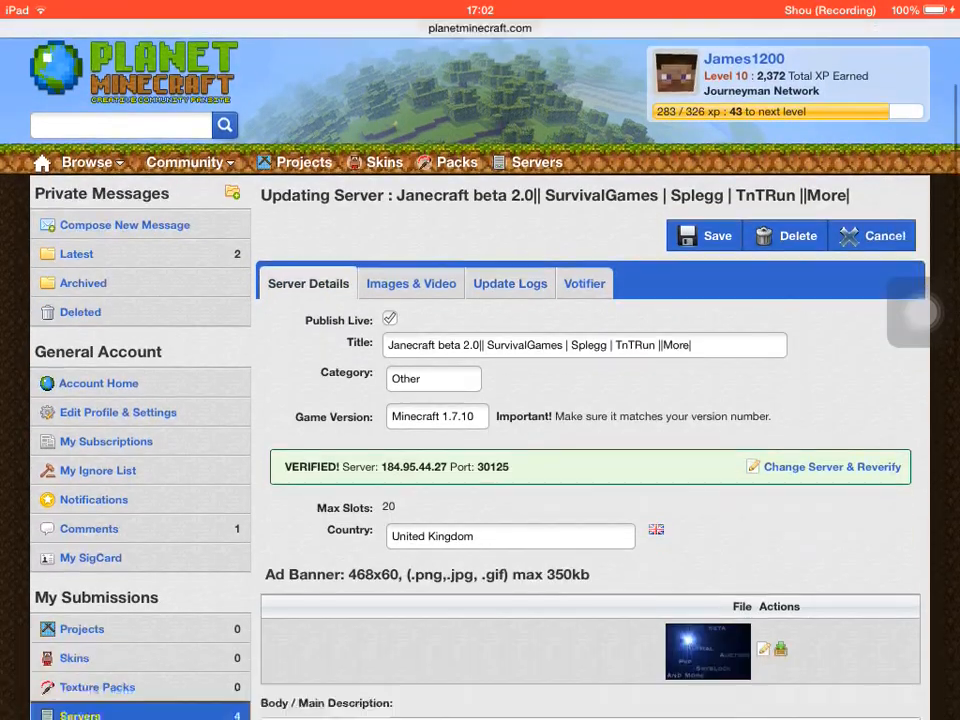
scroll(down, 3)
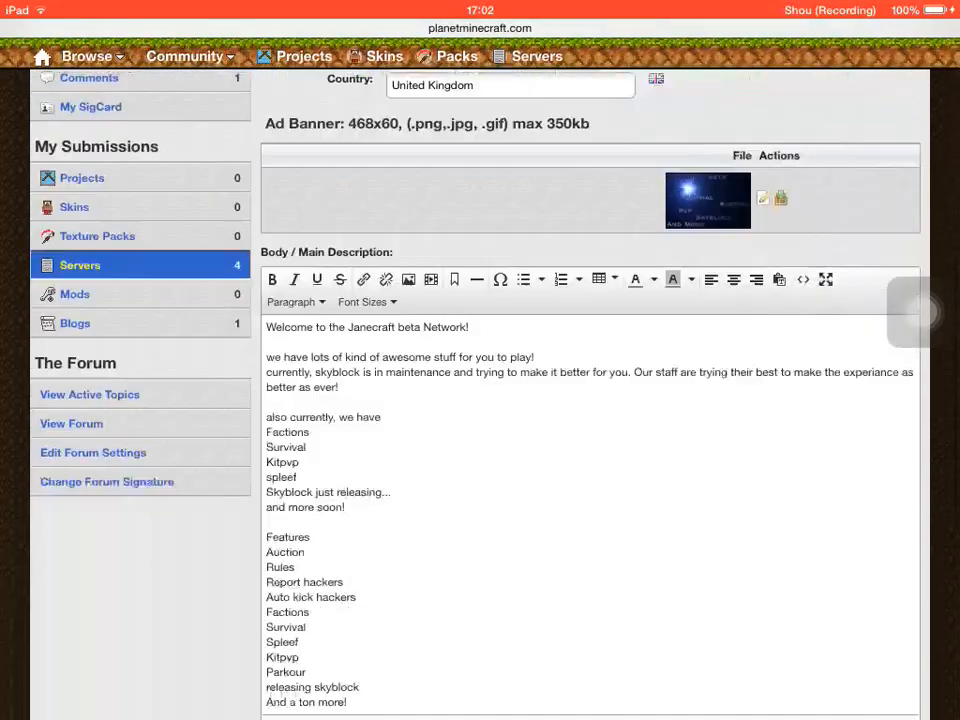
scroll(down, 3)
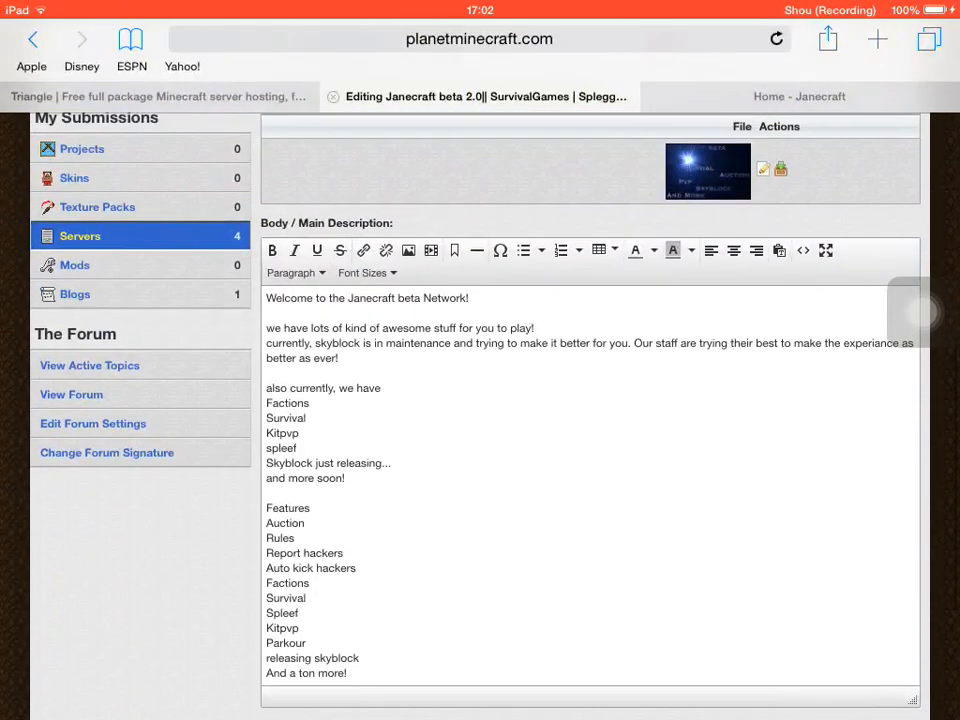
scroll(up, 3)
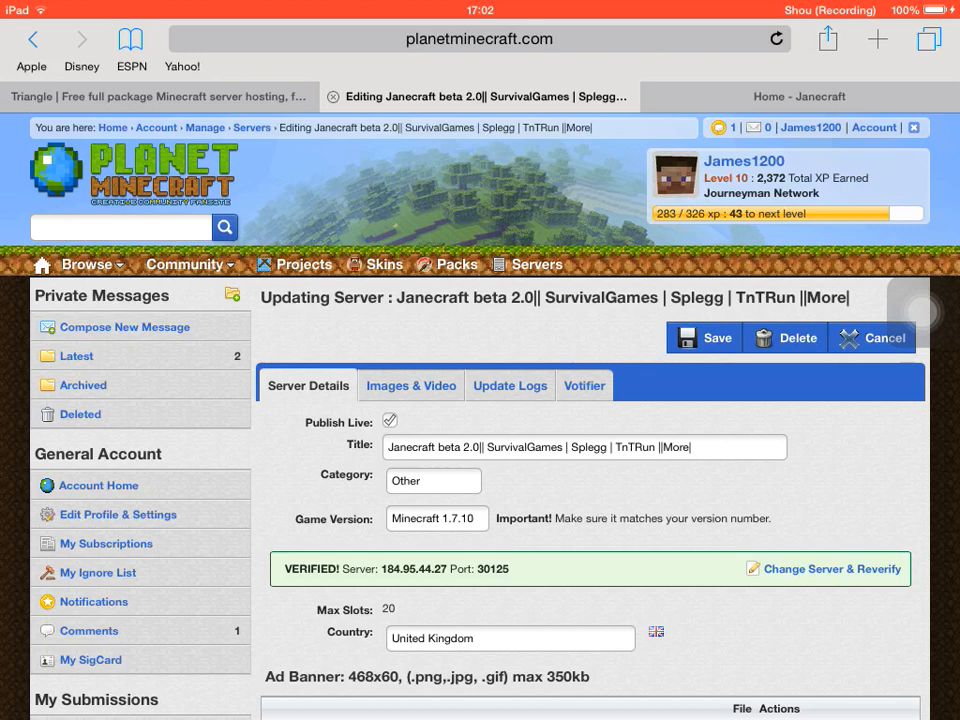
Check the listing's Images & Video section, then go to the Janecraft Enjin site tab
click(411, 385)
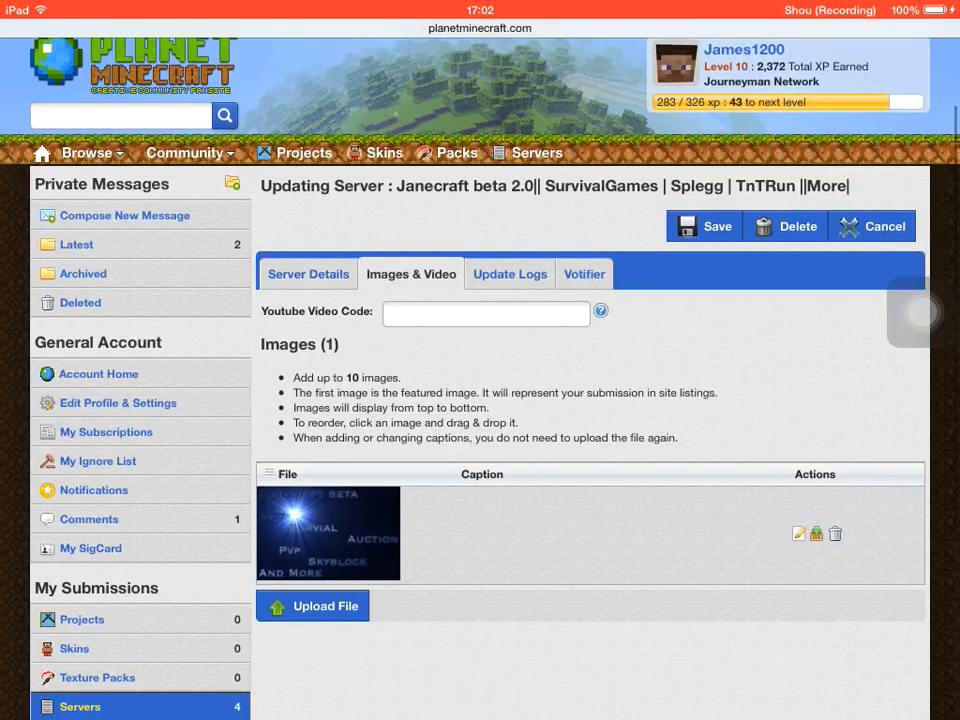
scroll(up, 3)
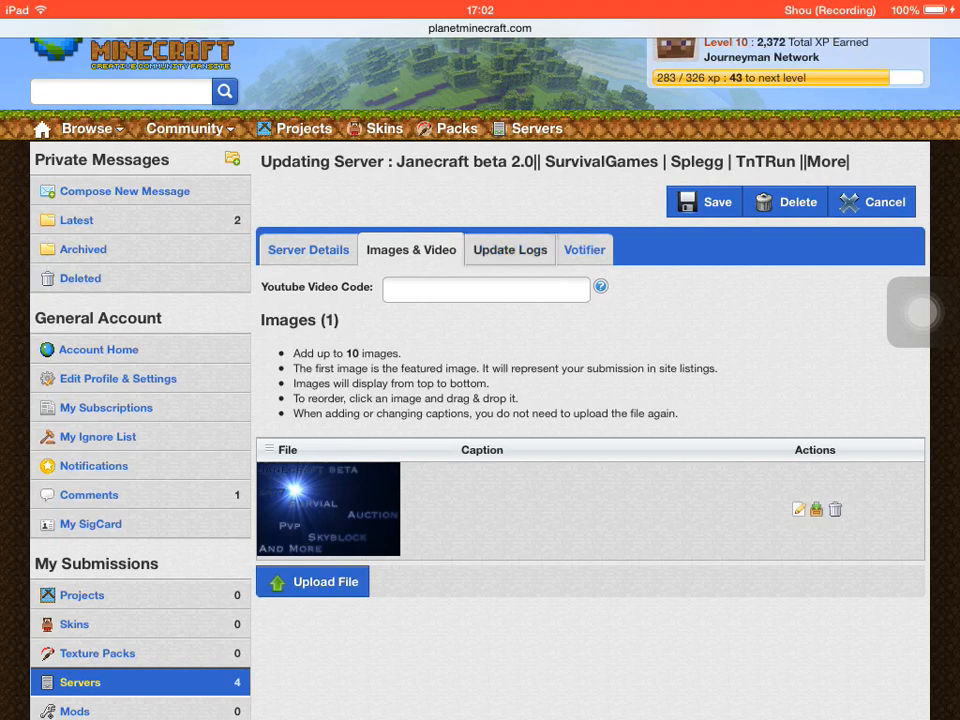
click(308, 249)
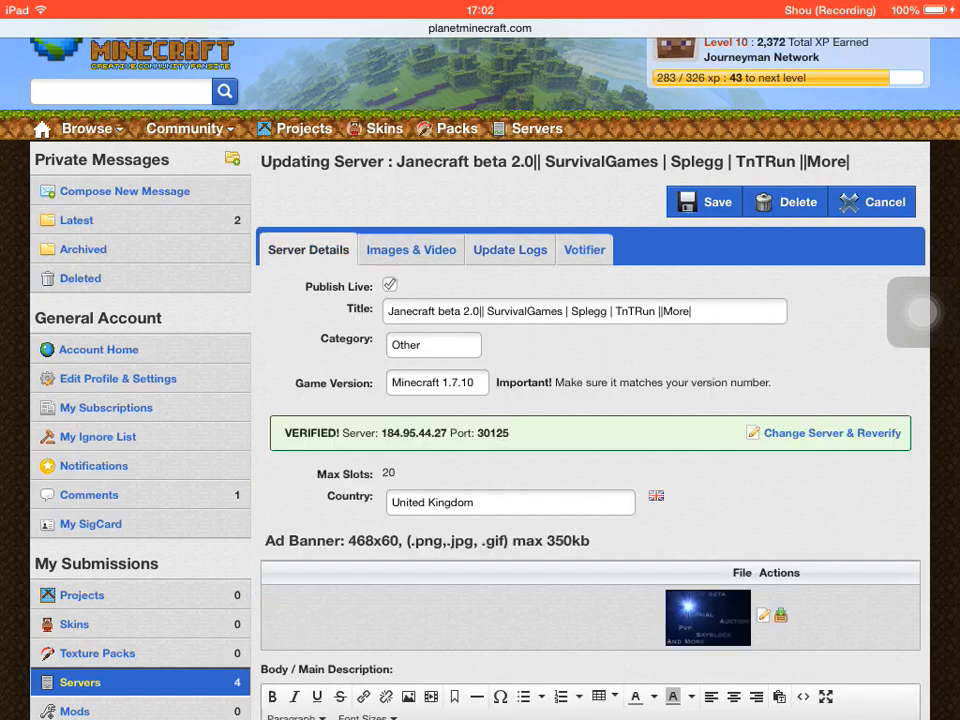
click(509, 249)
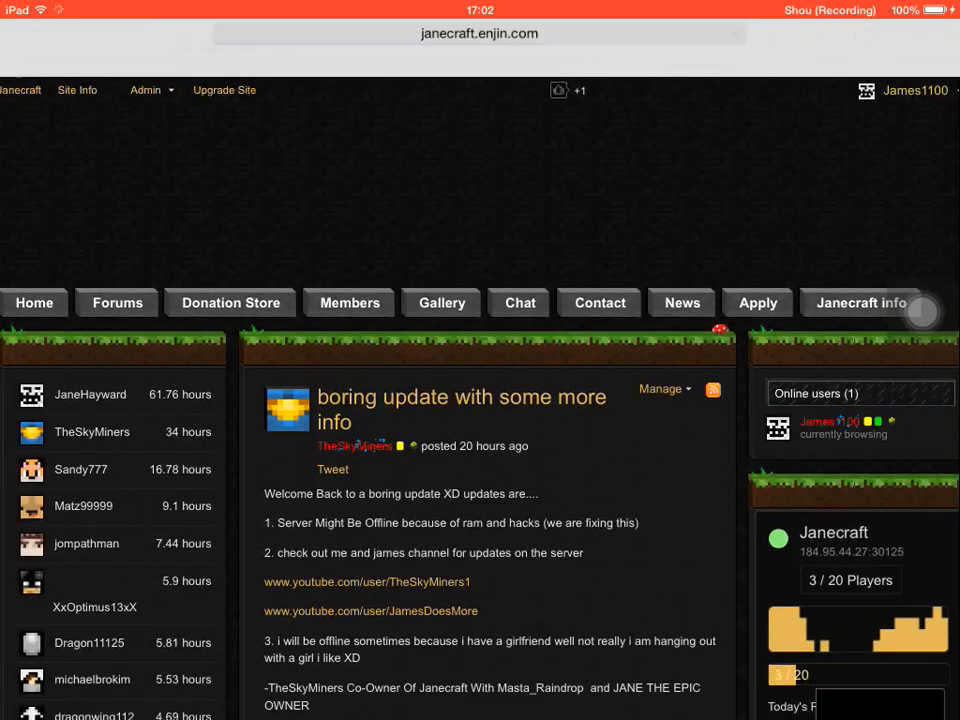
Scroll the Janecraft page and activate the address bar for a new site
scroll(down, 3)
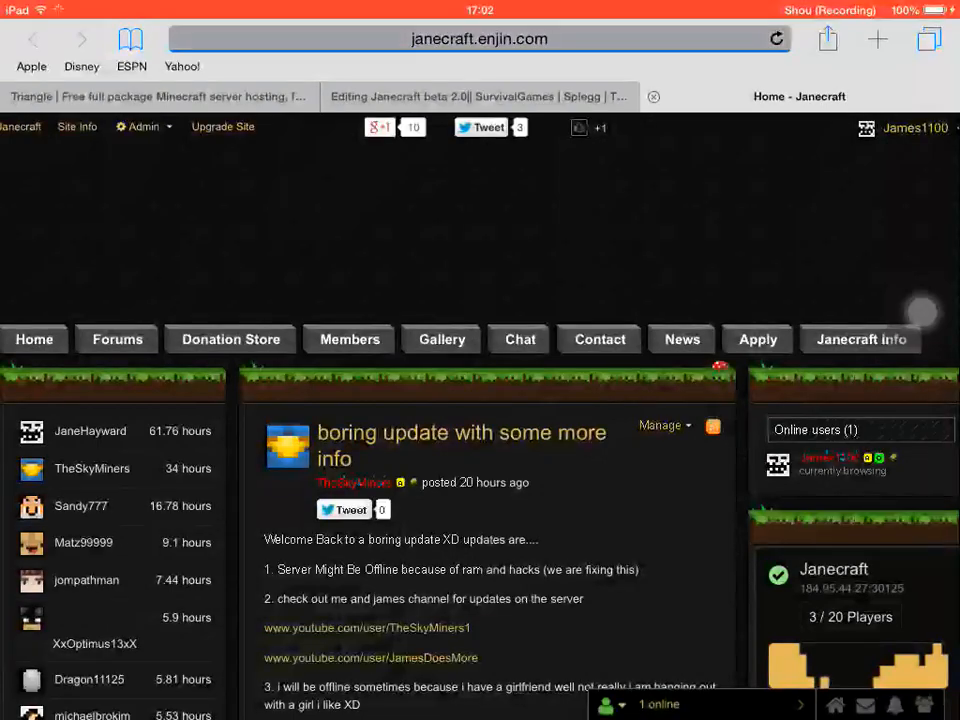
click(470, 38)
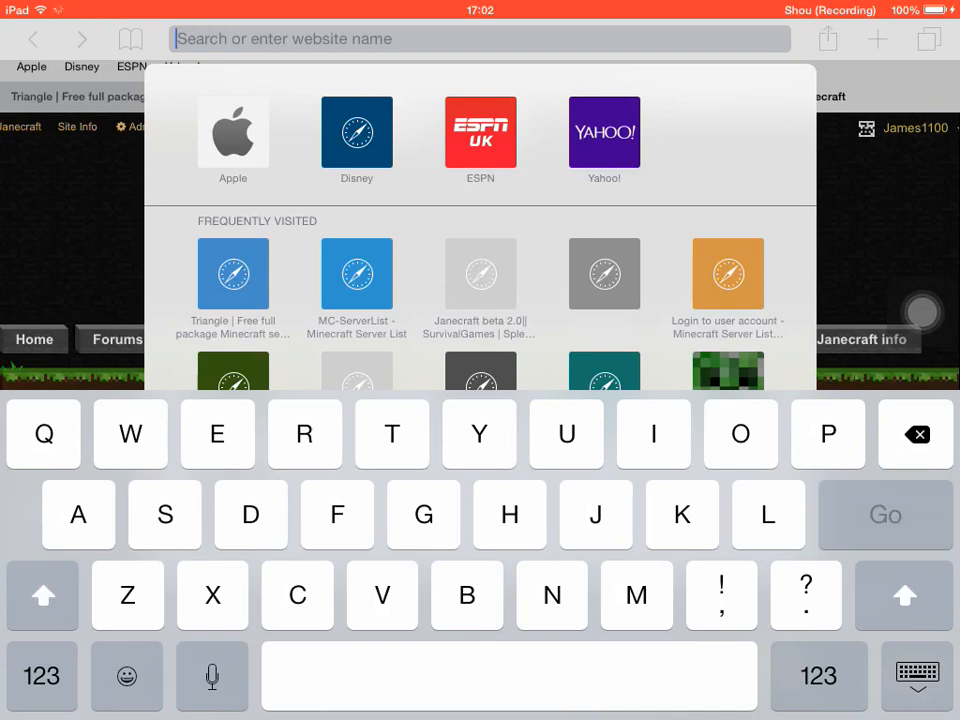
Enter 'en' and load the enjin.com homepage in a new tab
text(en)
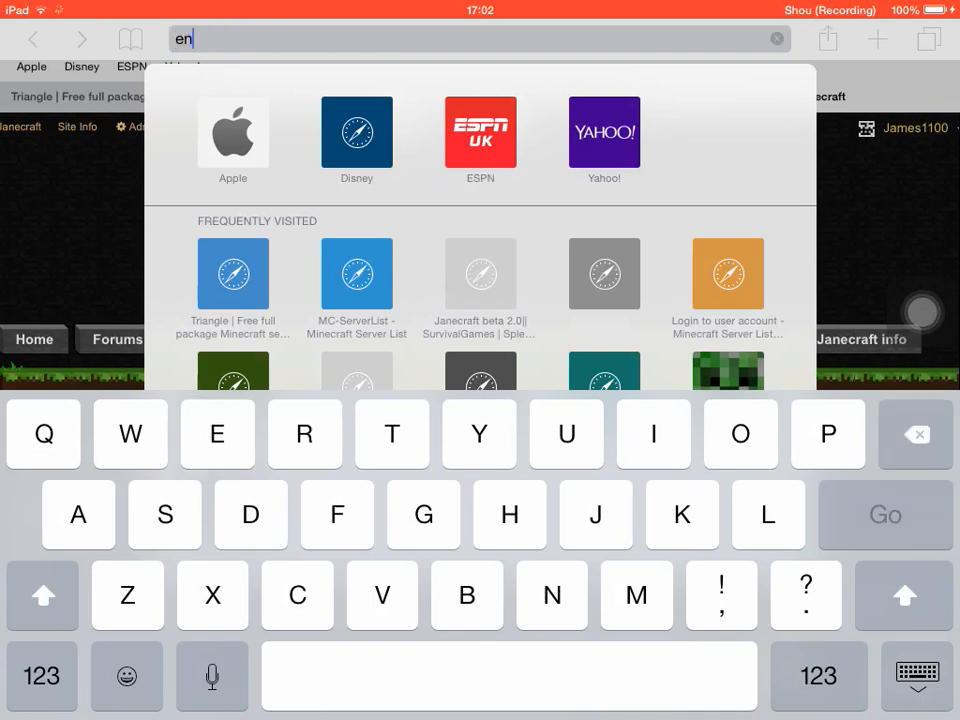
click(595, 514)
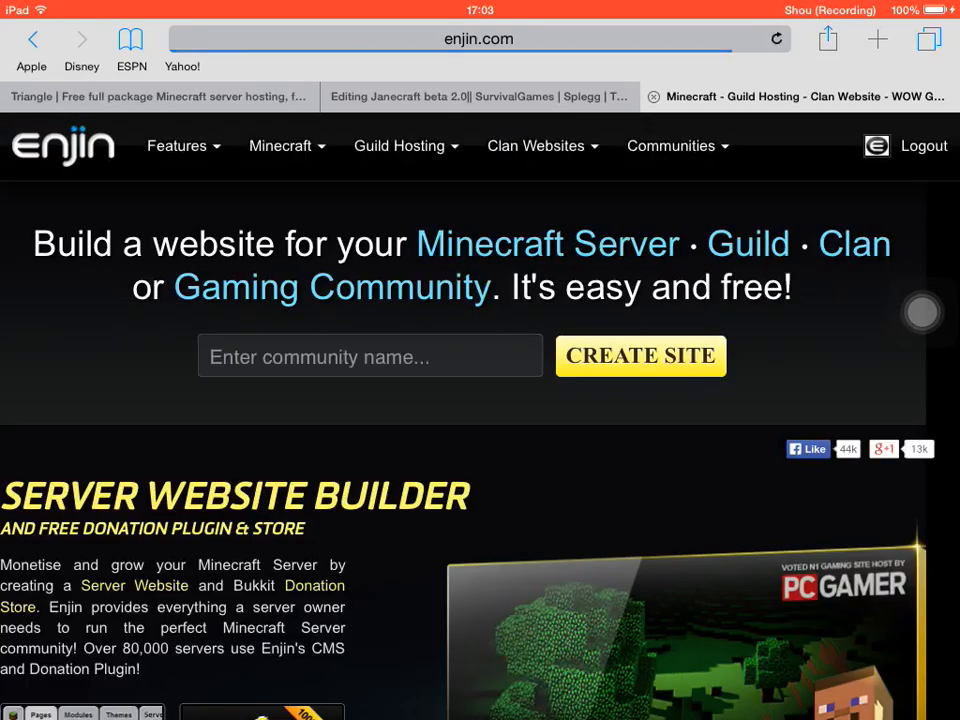
scroll(down, 3)
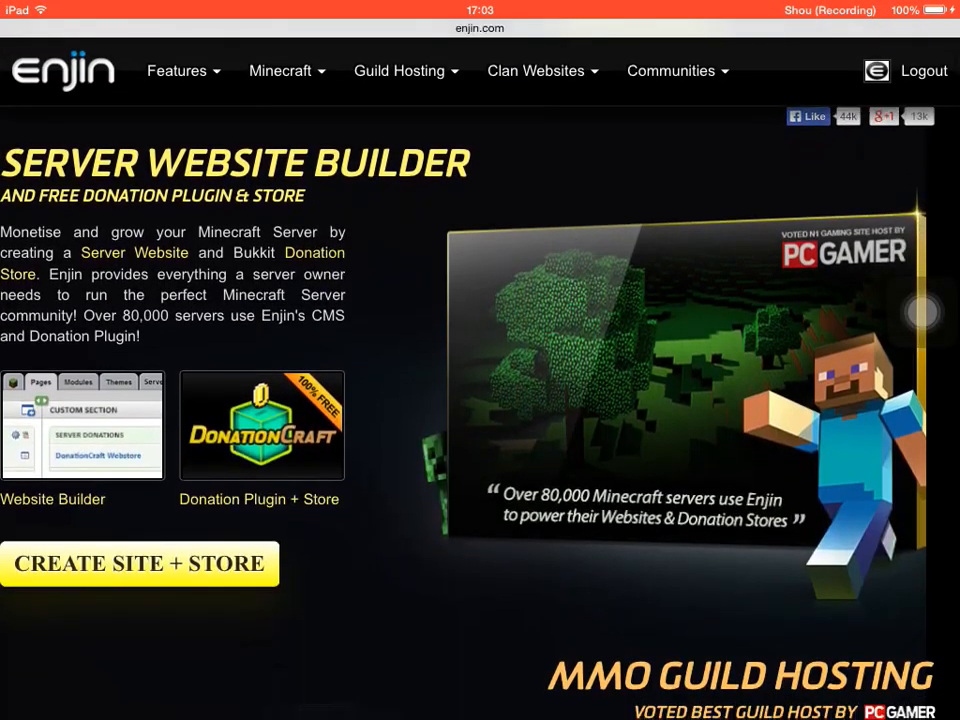
scroll(down, 3)
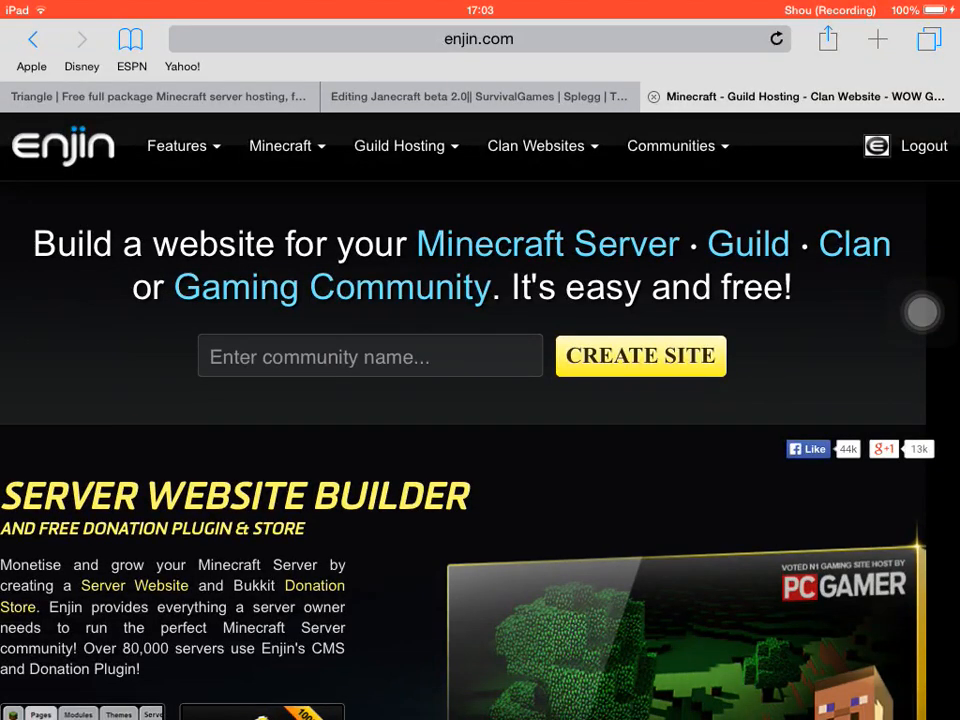
scroll(down, 3)
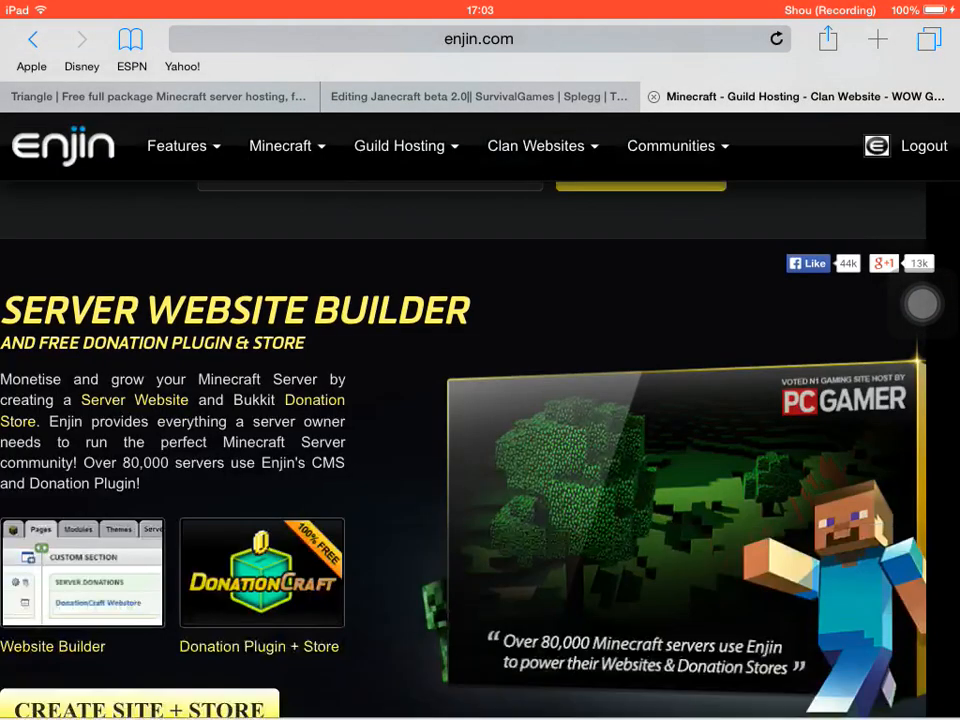
scroll(up, 3)
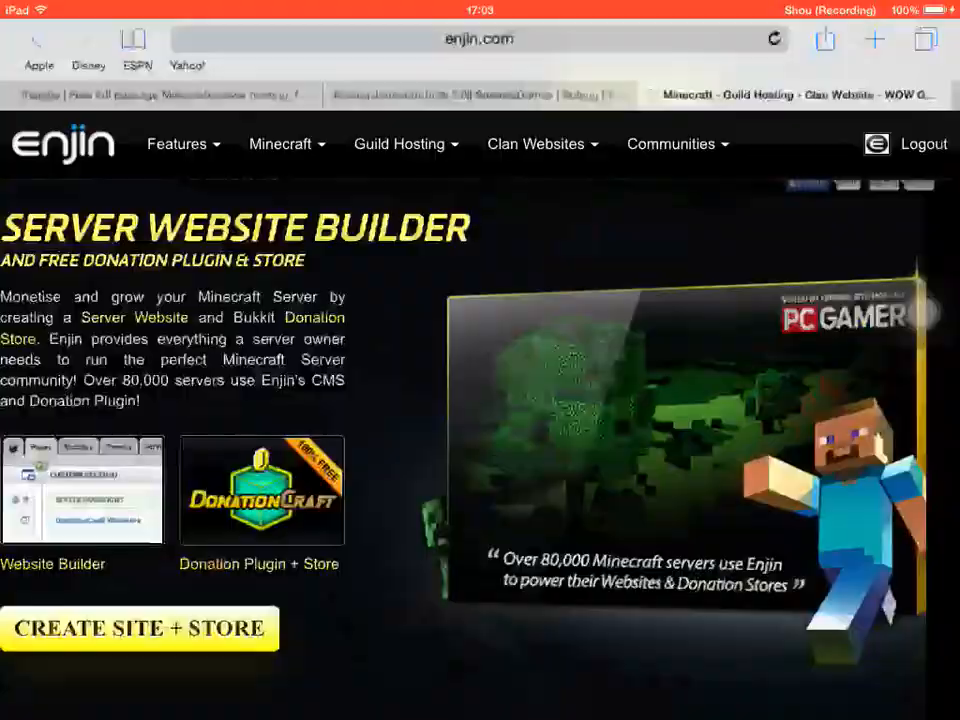
scroll(down, 3)
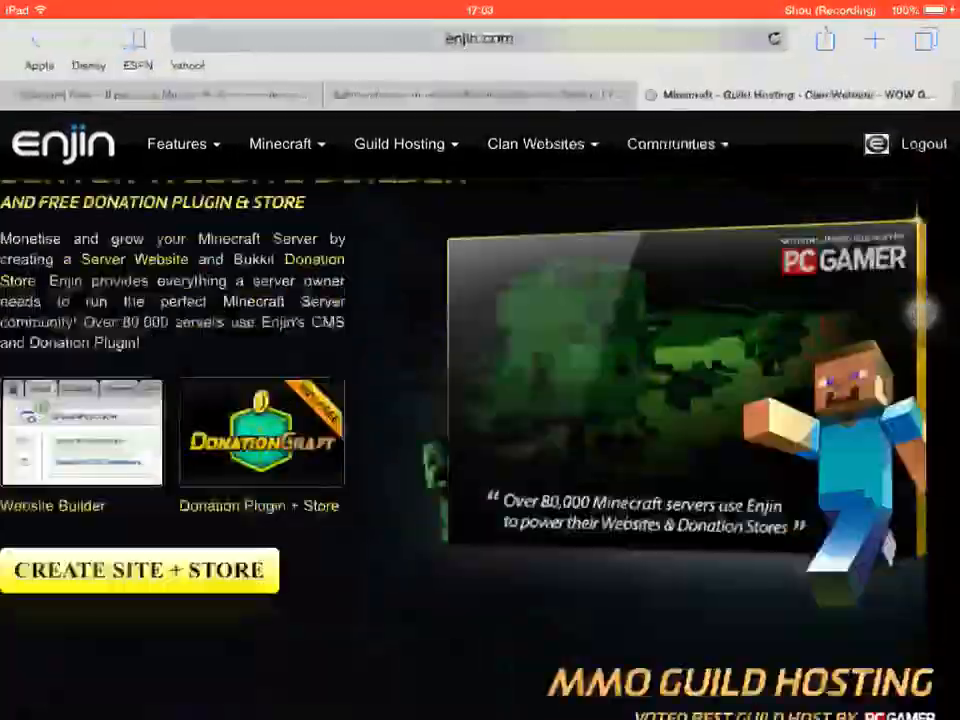
scroll(up, 3)
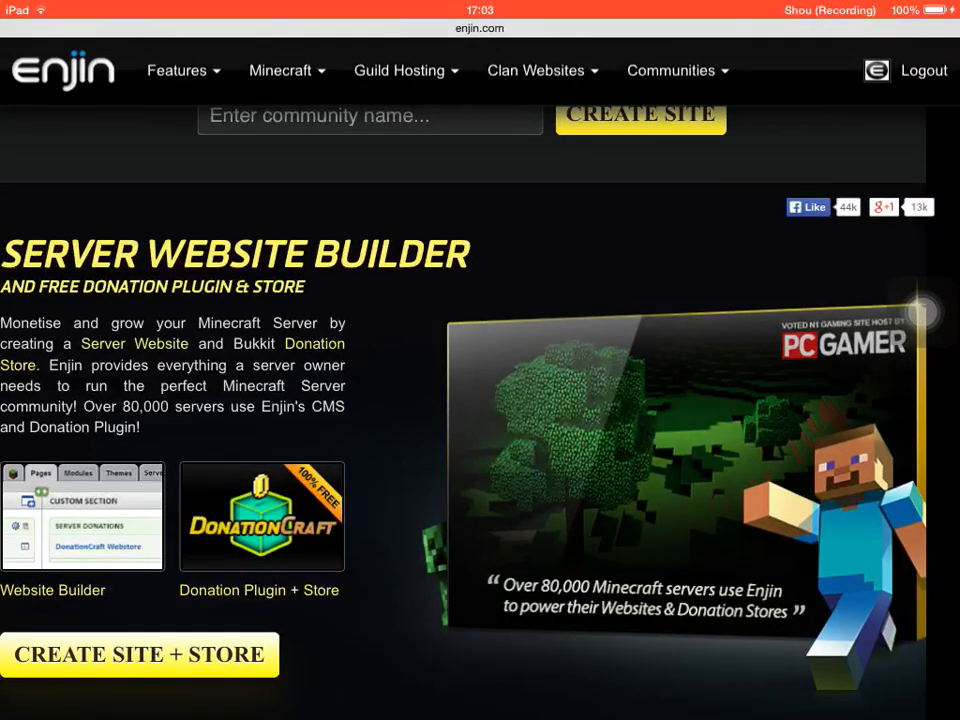
scroll(down, 3)
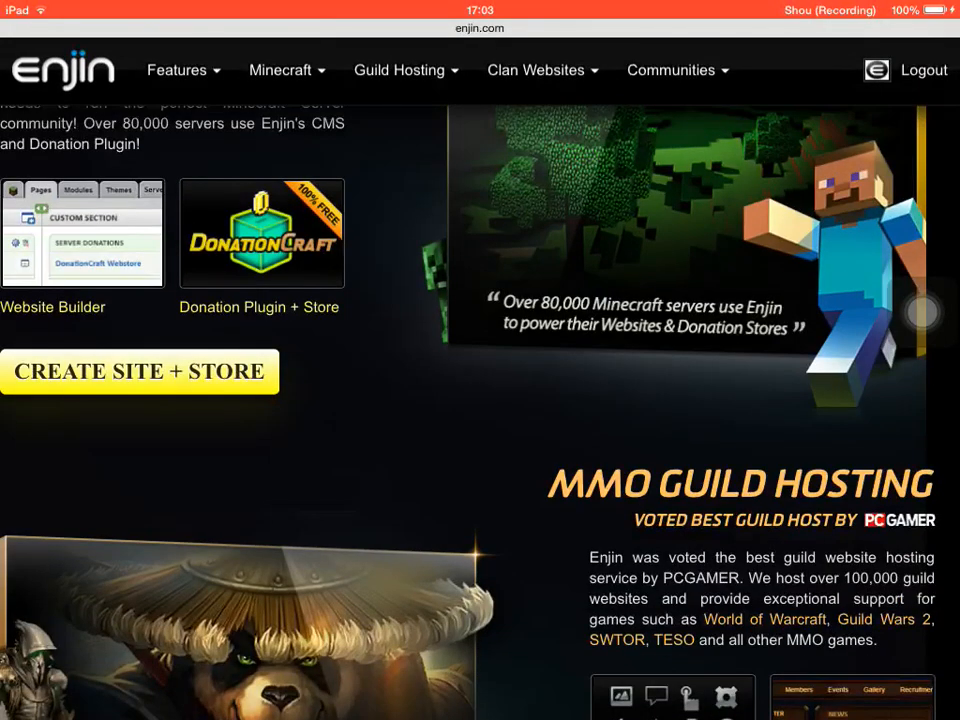
click(139, 371)
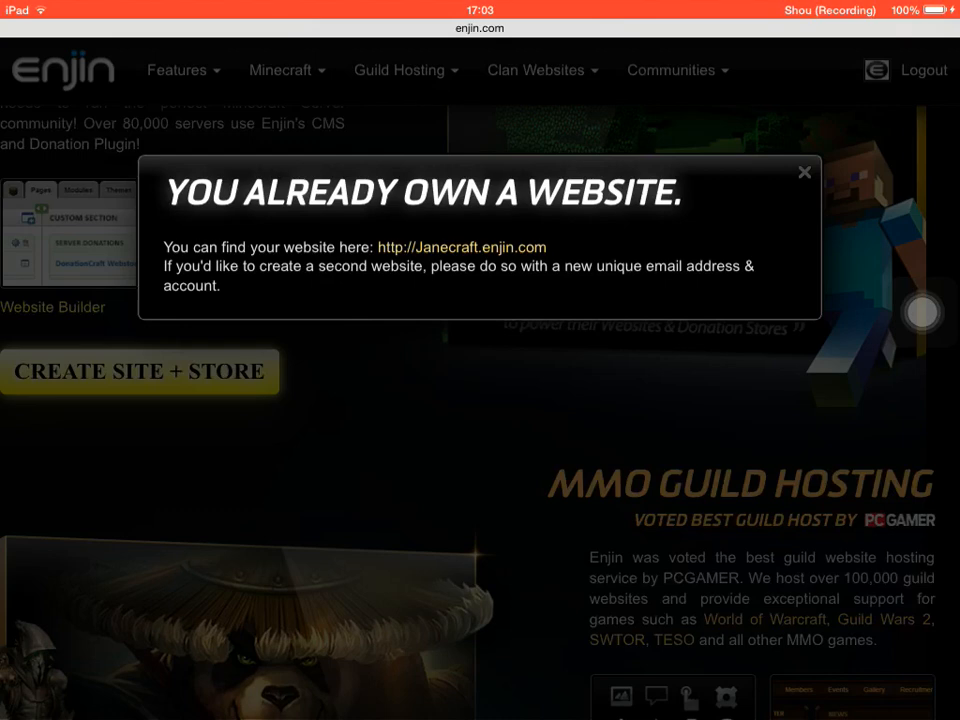
click(804, 172)
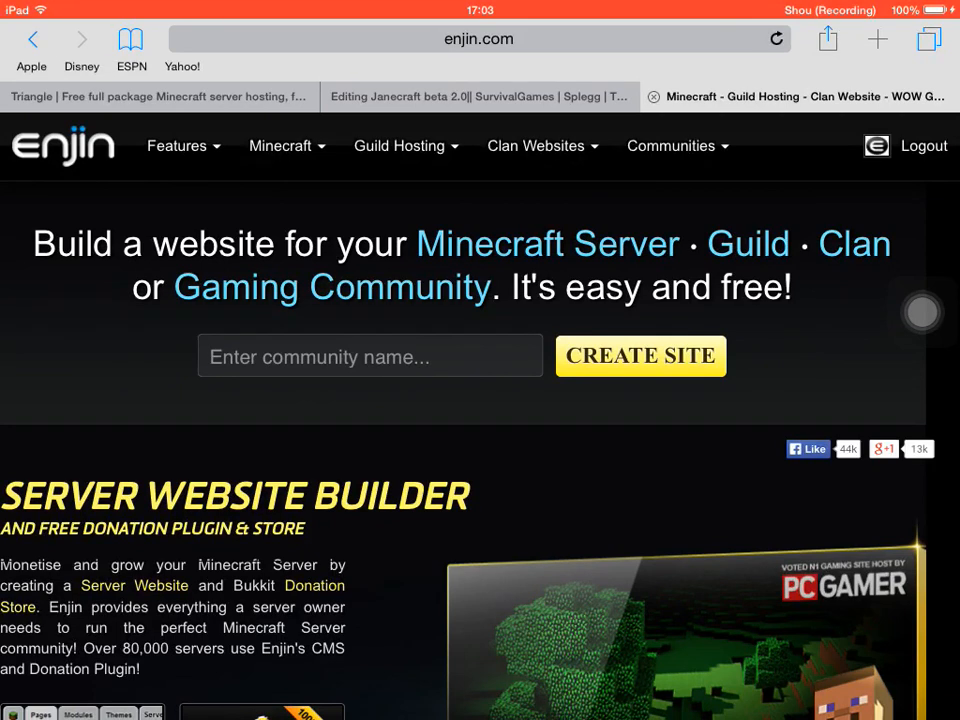
scroll(down, 3)
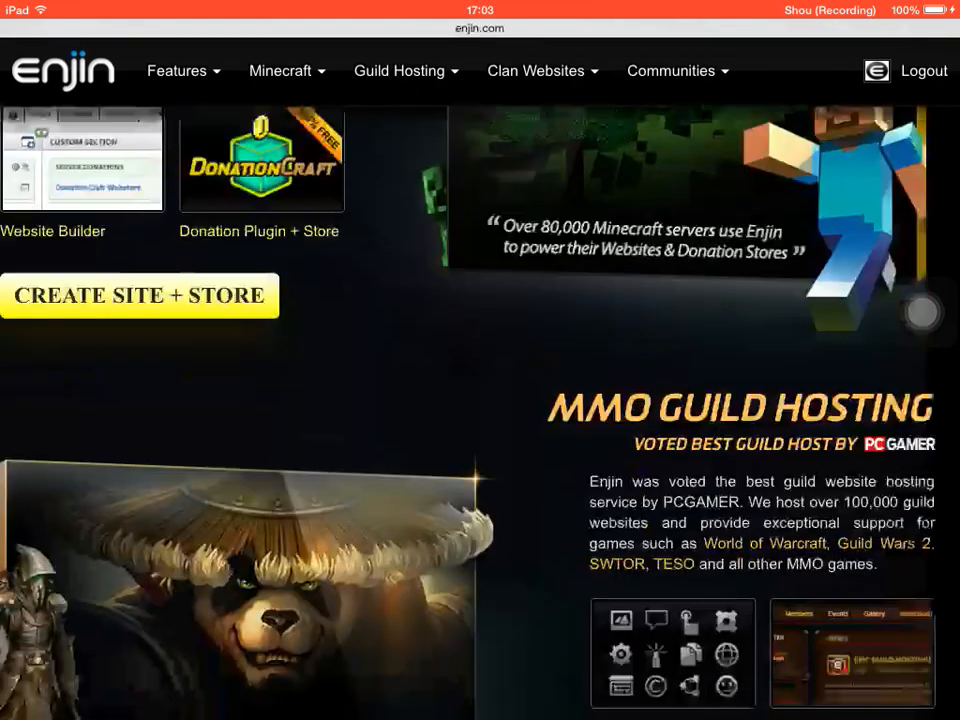
scroll(down, 3)
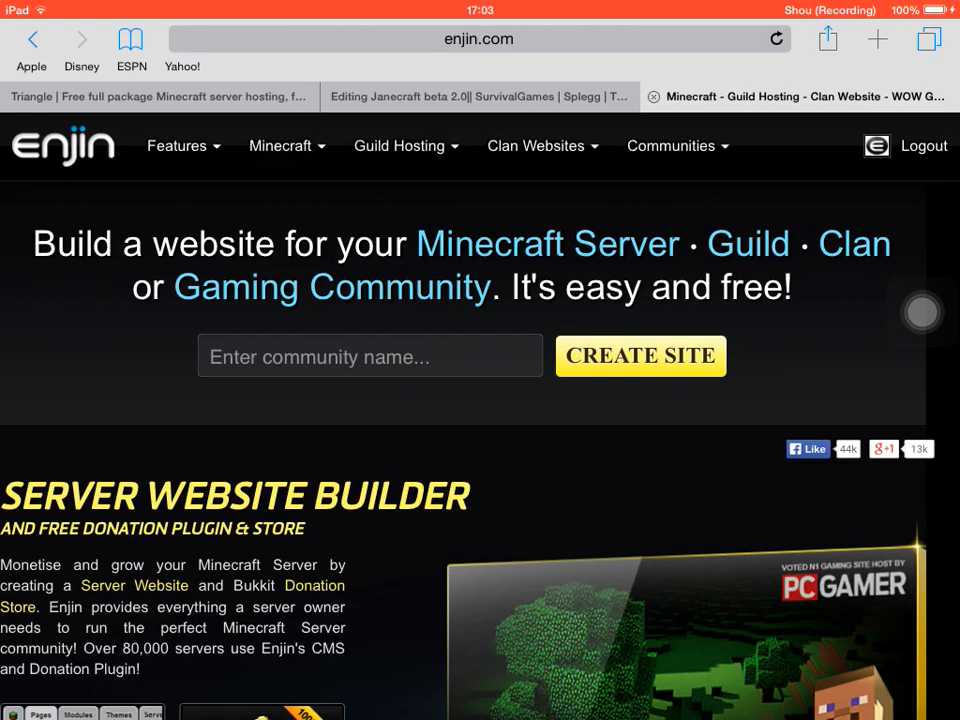
key(home)
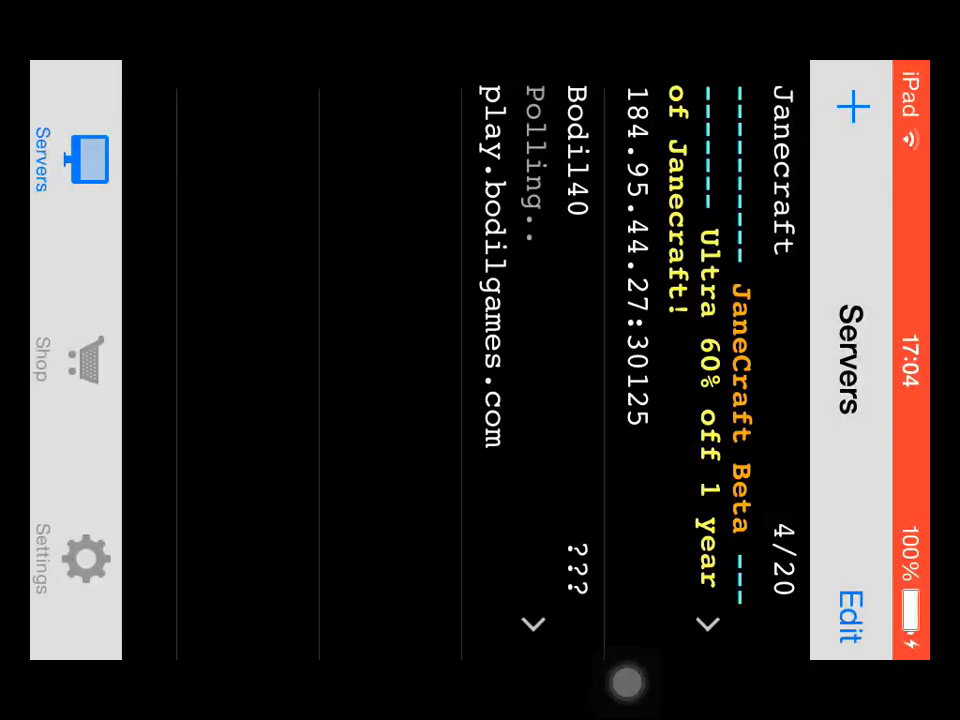
Return to the Janecraft beta 2.0 listing's edit page on Planet Minecraft
click(845, 620)
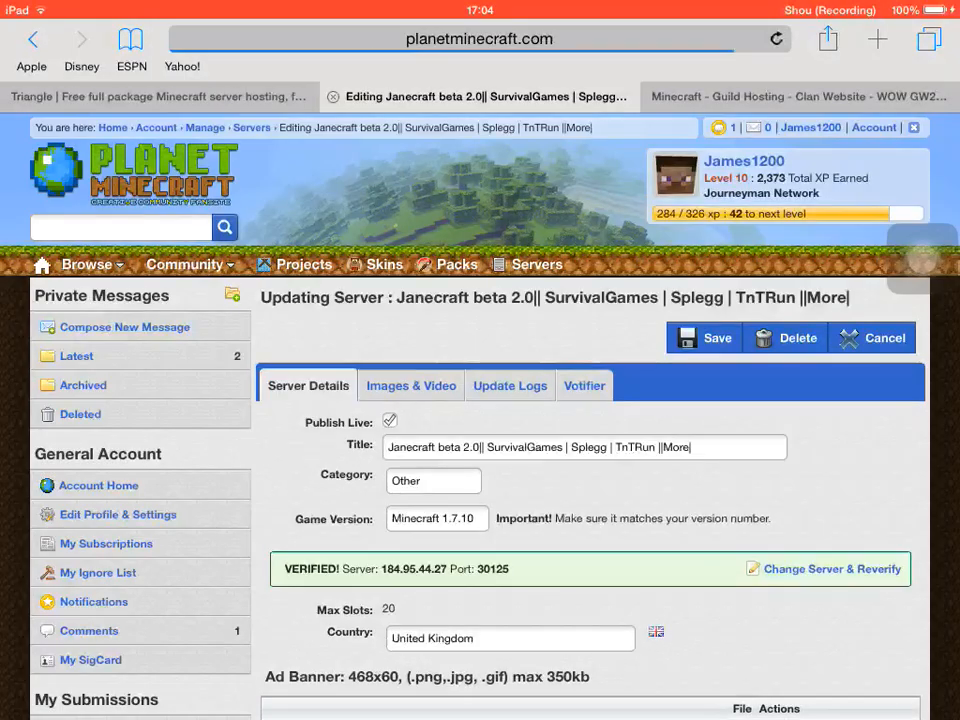
View the Update Logs form, then the Votifier tab with Votifier disabled
scroll(down, 3)
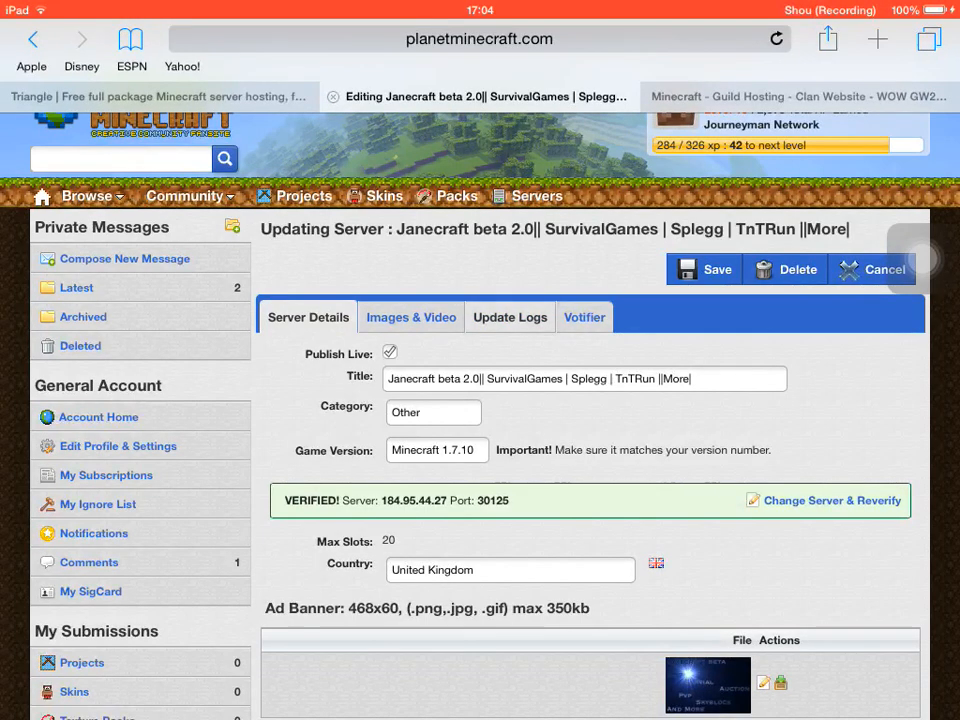
click(510, 317)
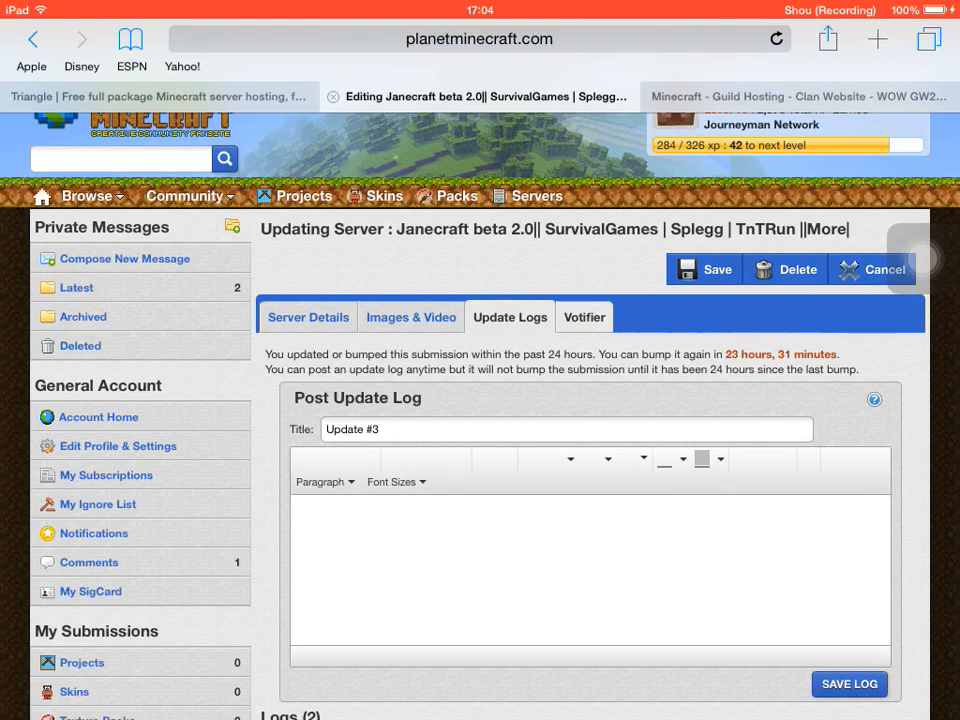
click(584, 317)
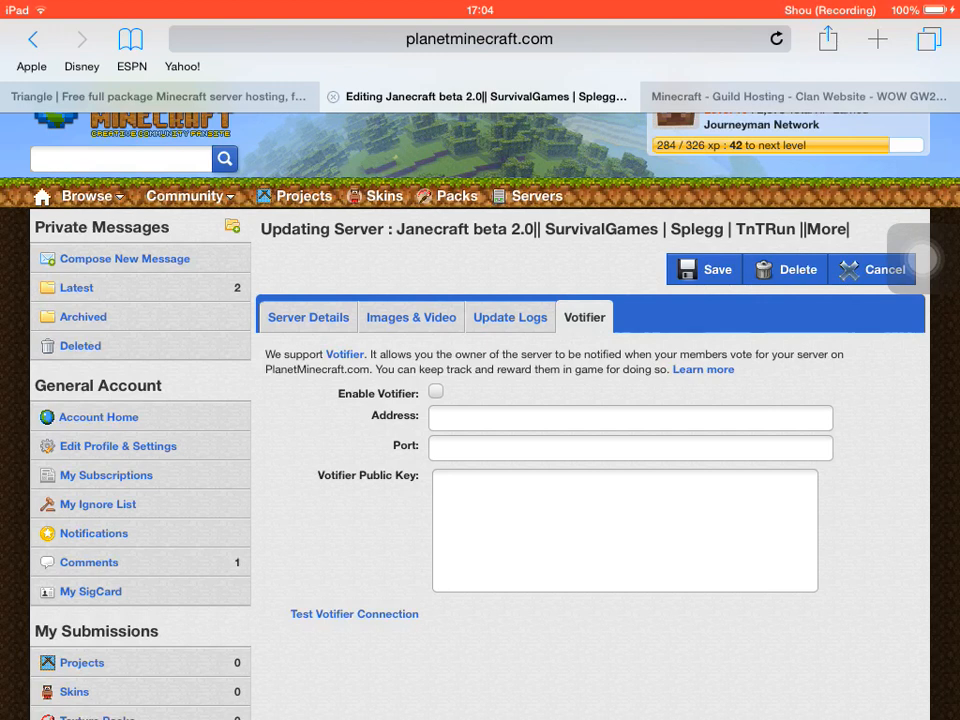
scroll(up, 3)
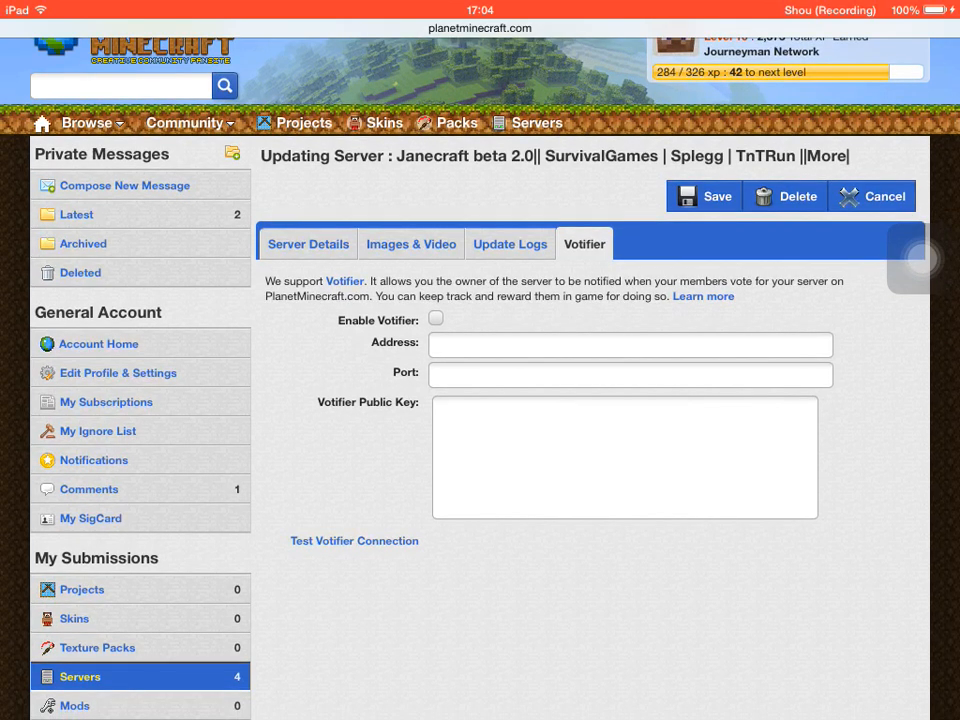
Reopen Server Details and browse the Category options, leaving Other selected
click(308, 243)
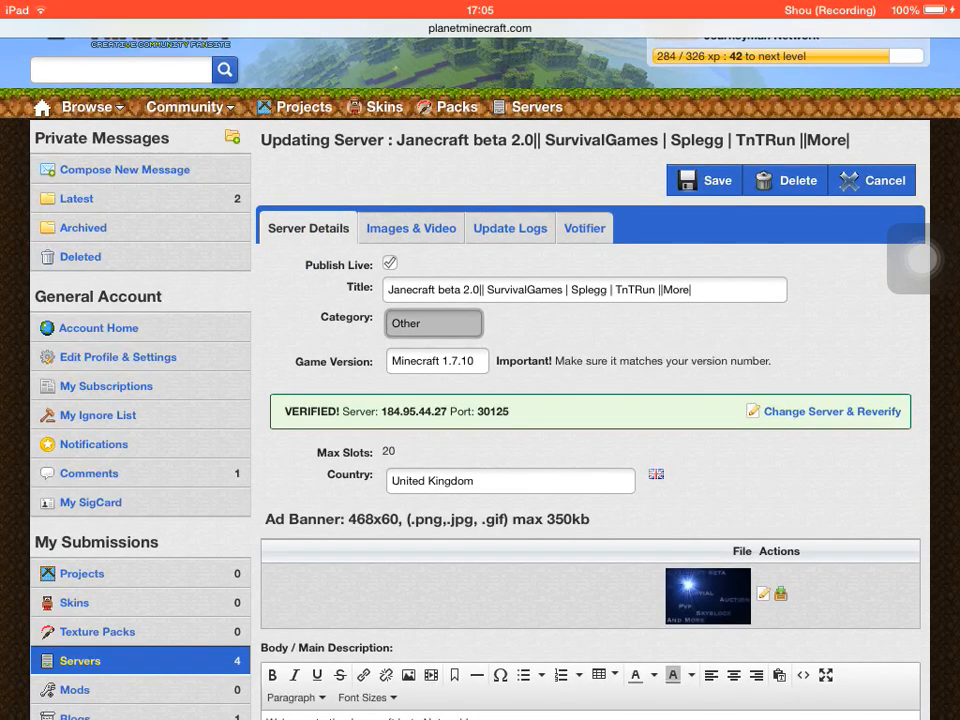
click(433, 323)
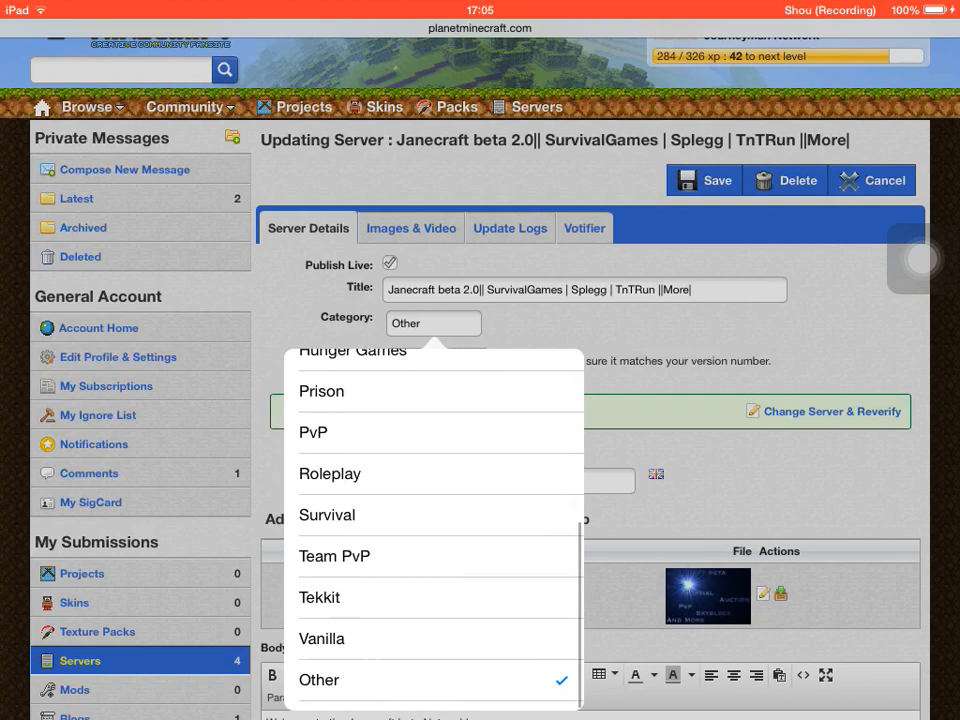
scroll(up, 3)
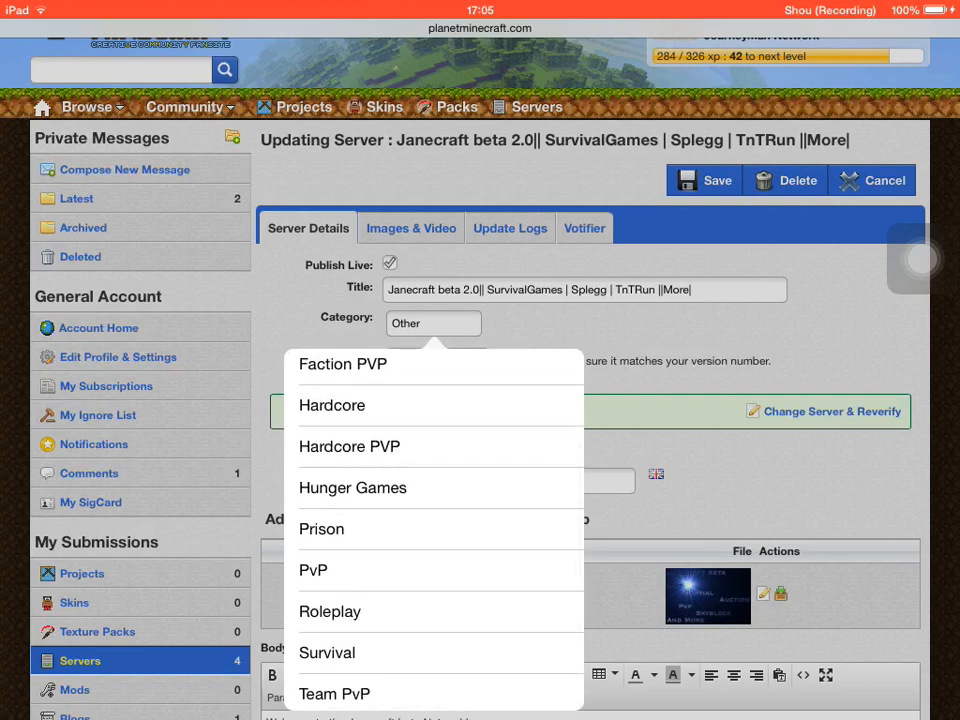
scroll(down, 3)
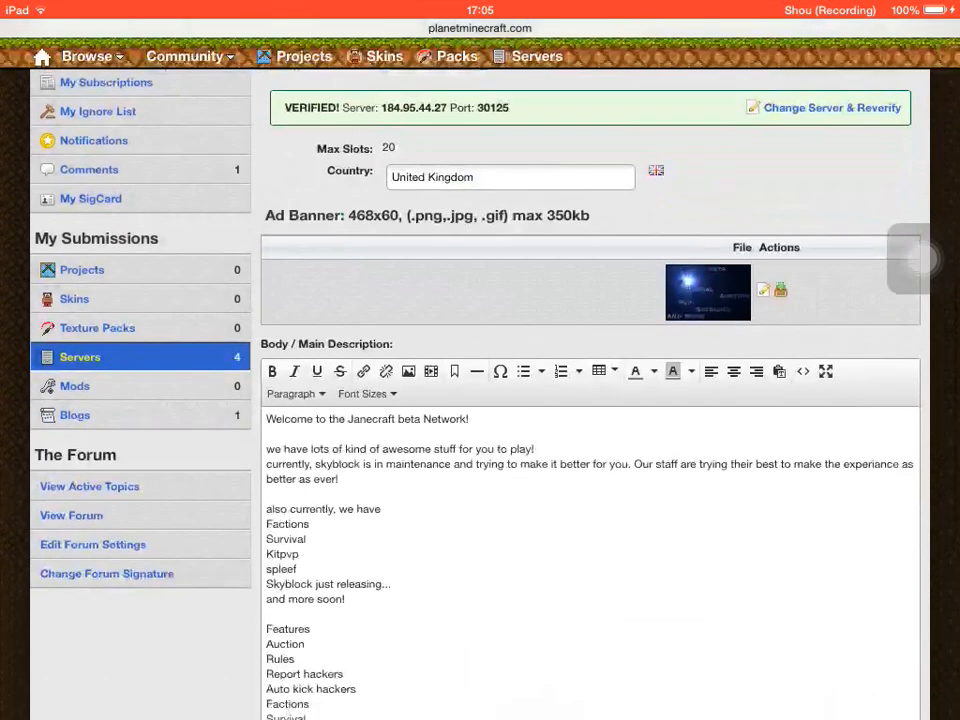
click(433, 135)
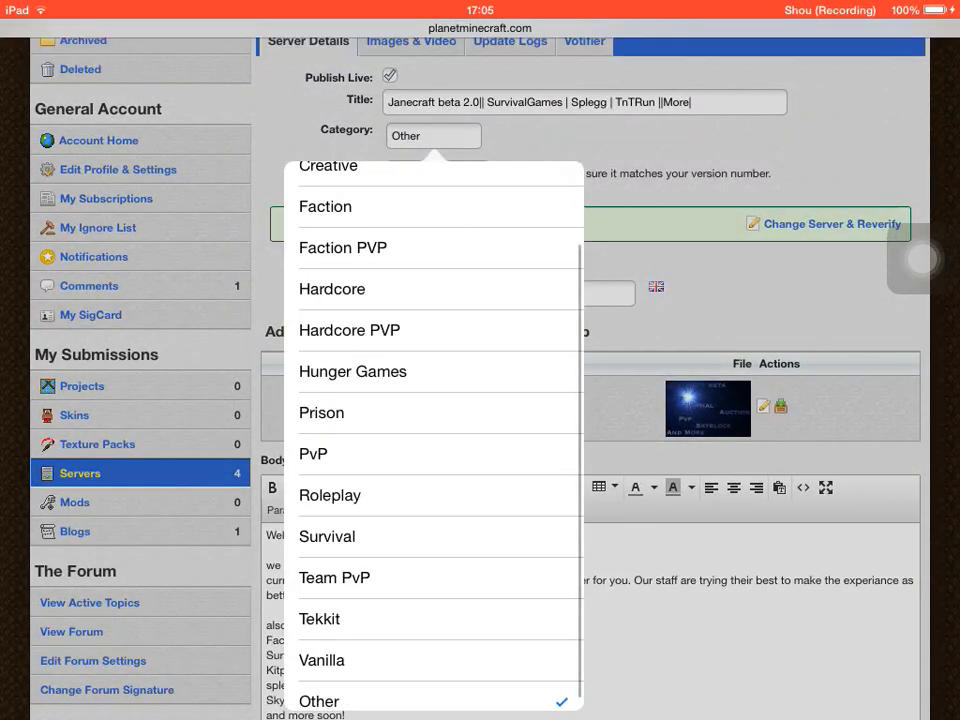
scroll(up, 3)
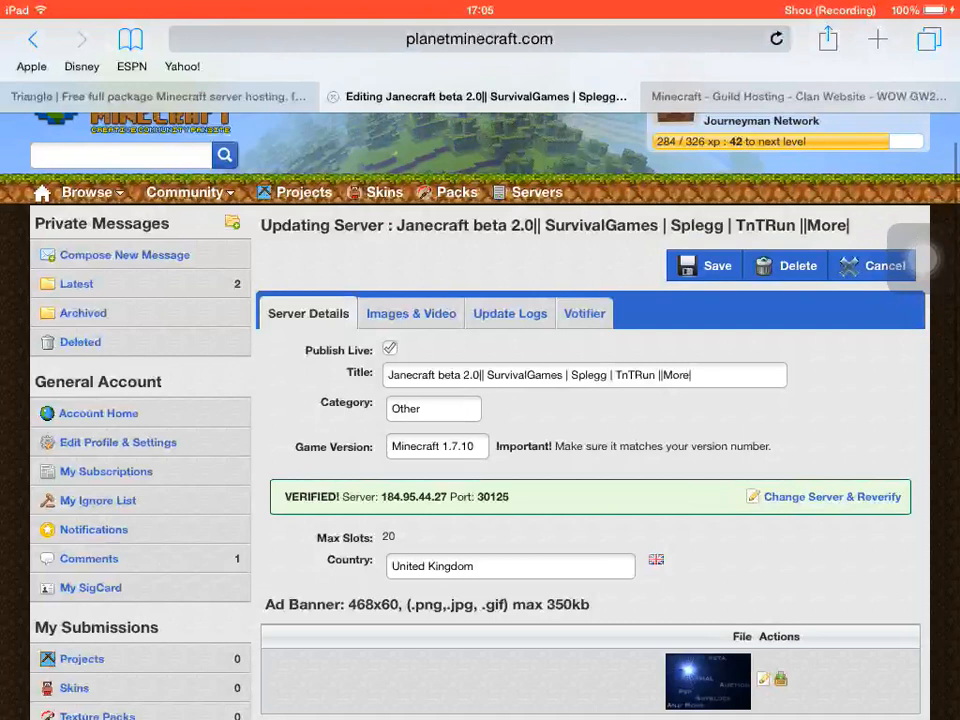
scroll(up, 3)
text(minecraft)
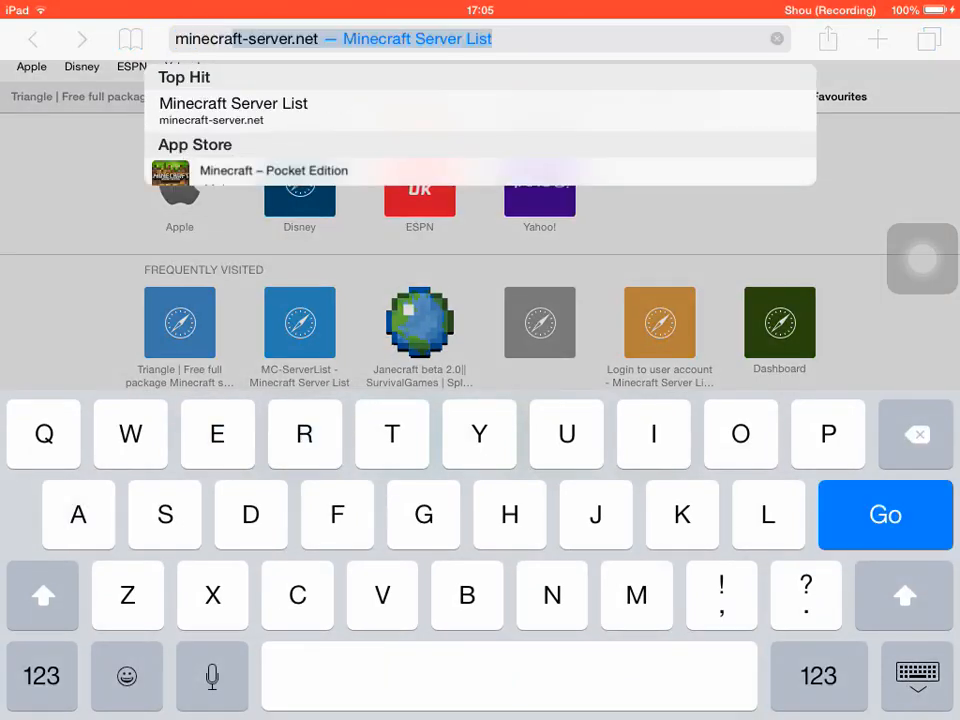
Load Minecraft-Tracker's Manage Your Servers page listing 4 servers
click(41, 676)
text(tracker)
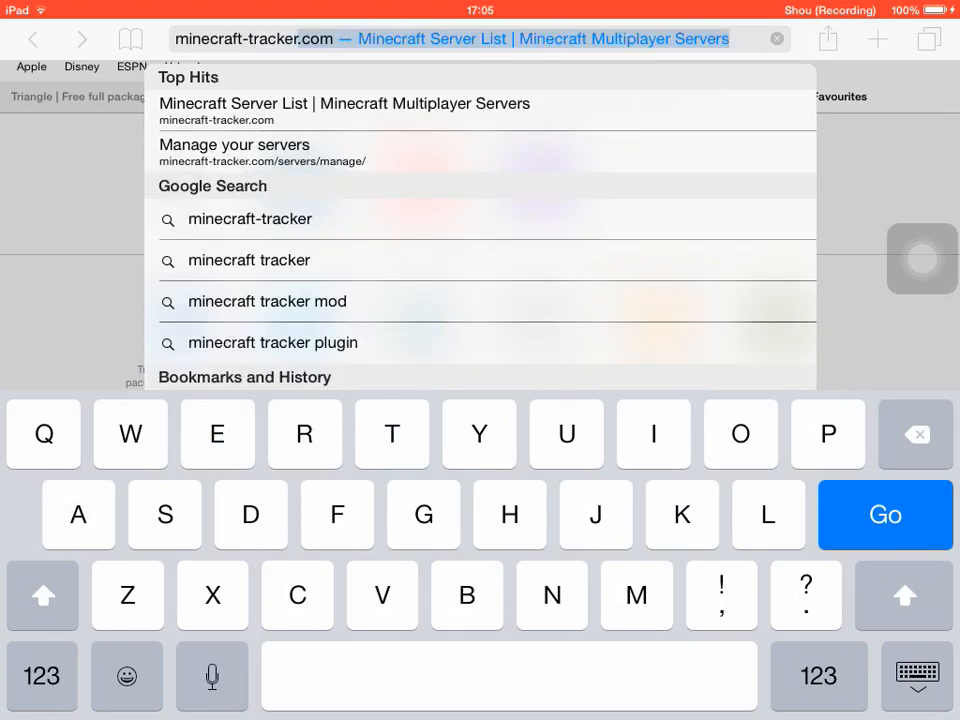
click(234, 152)
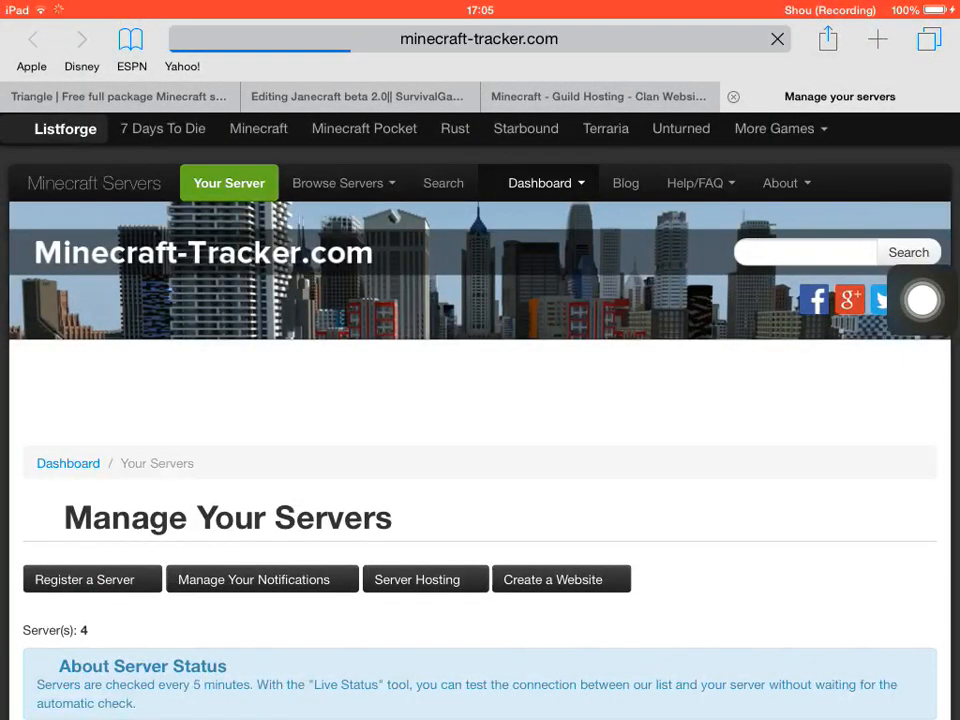
Look over the Manage Your Servers dashboard in Minecraft-Tracker
scroll(down, 3)
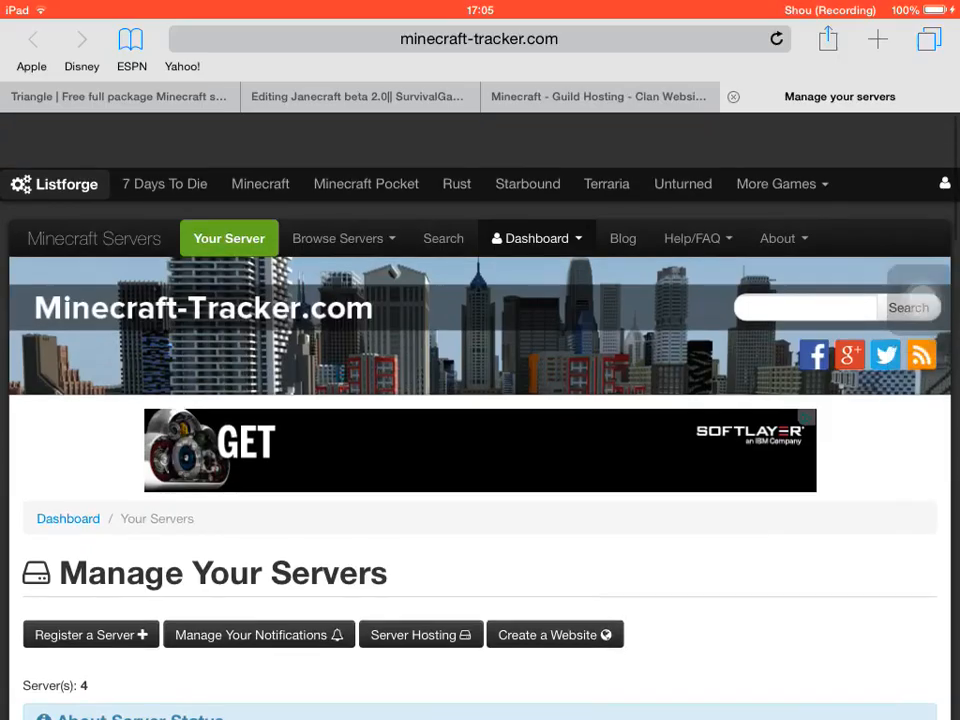
scroll(up, 3)
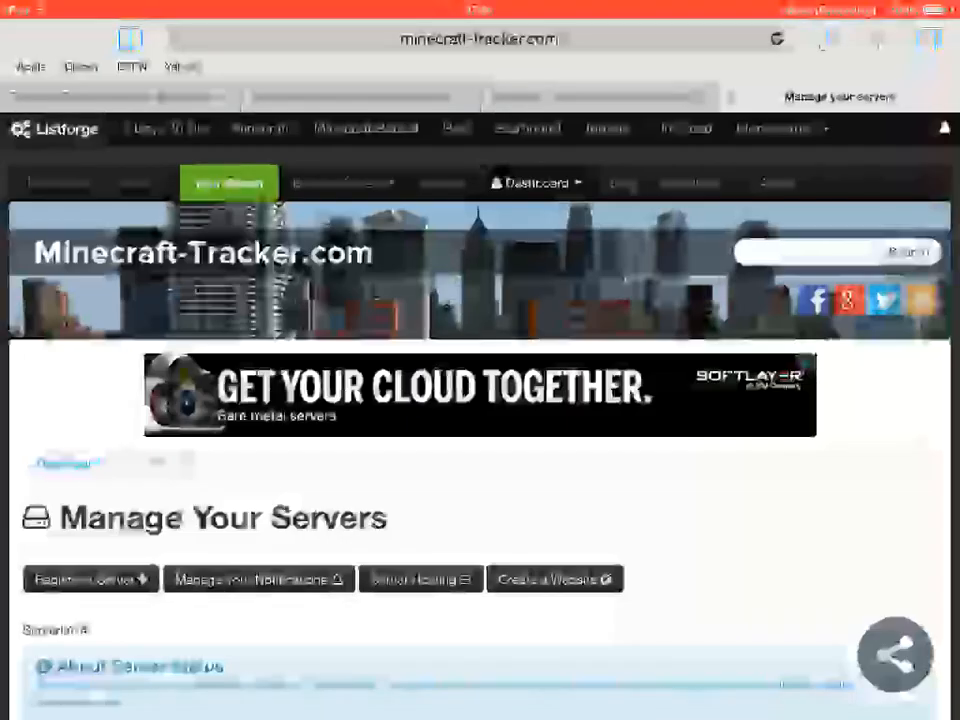
click(536, 182)
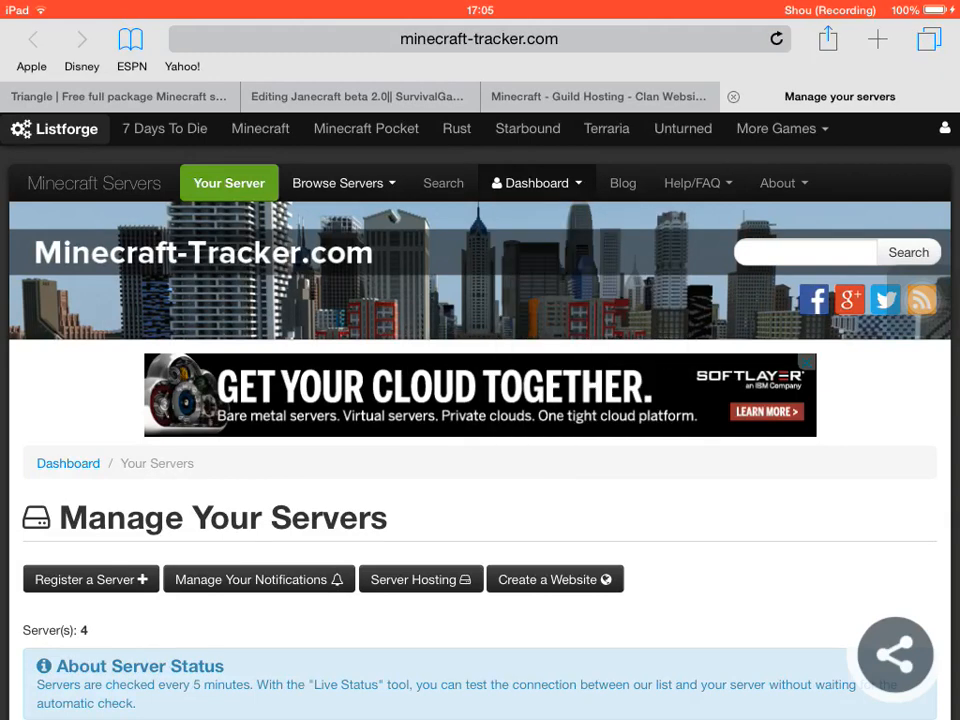
click(338, 182)
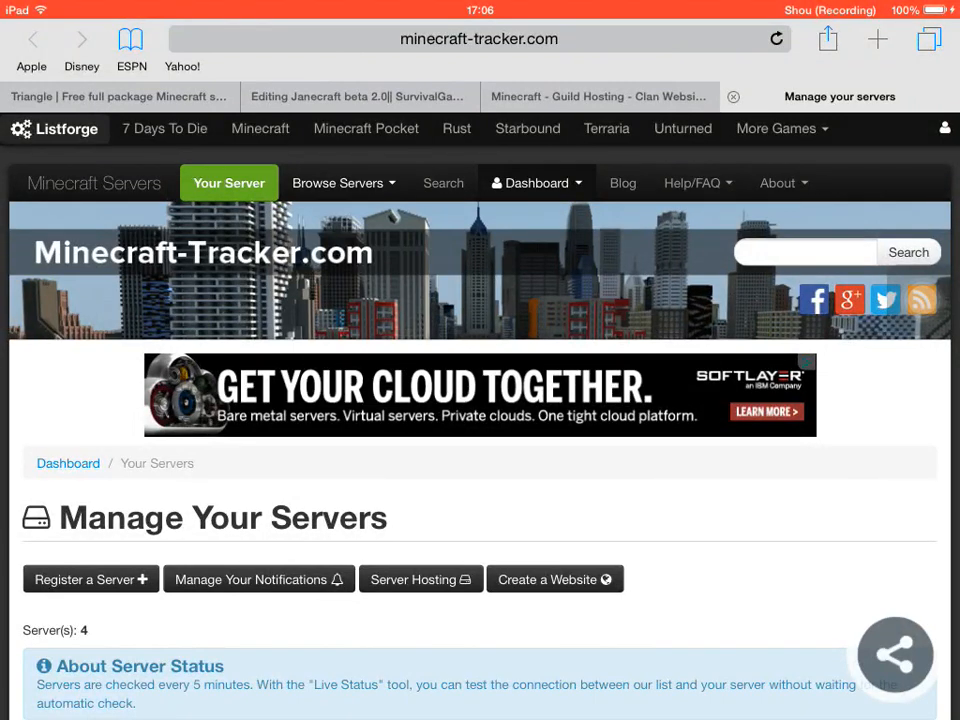
Open Browse Servers and scroll through the ranked Minecraft server list
click(877, 38)
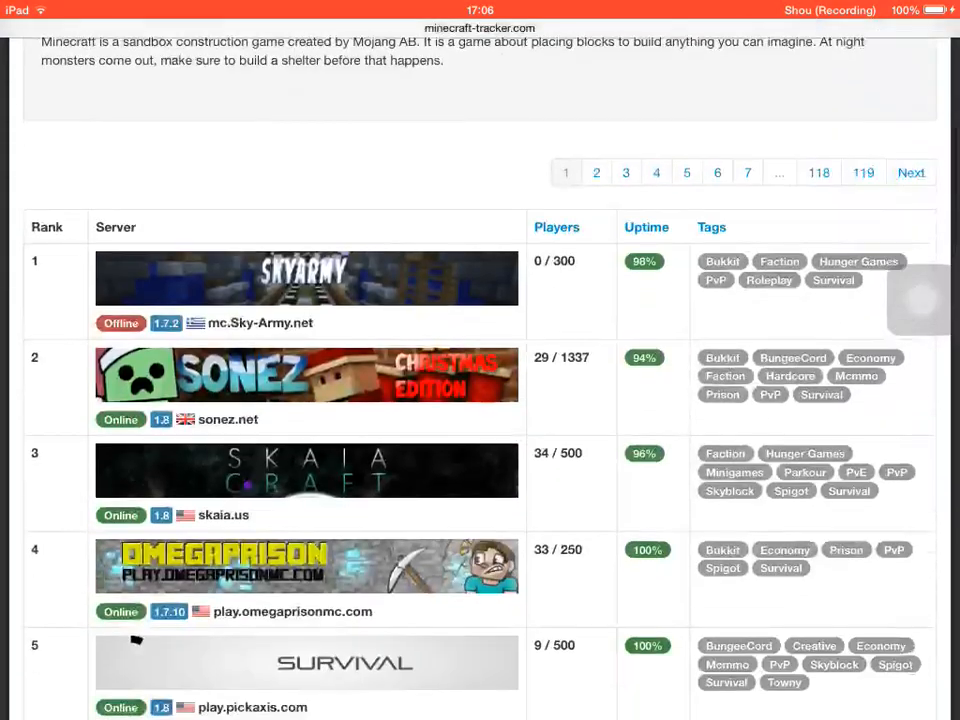
scroll(down, 3)
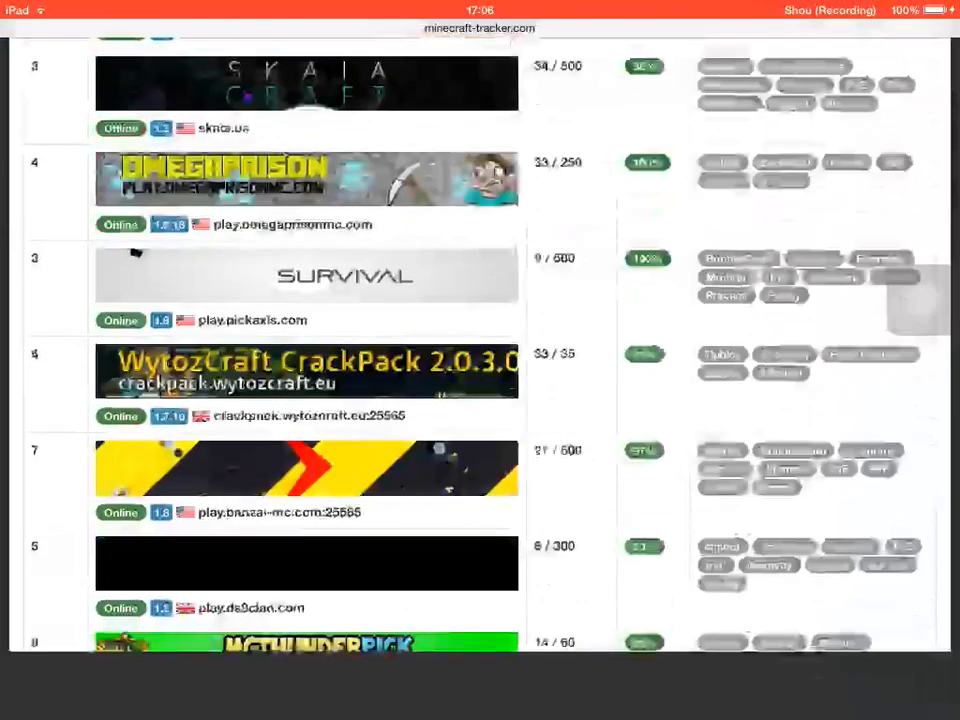
scroll(down, 3)
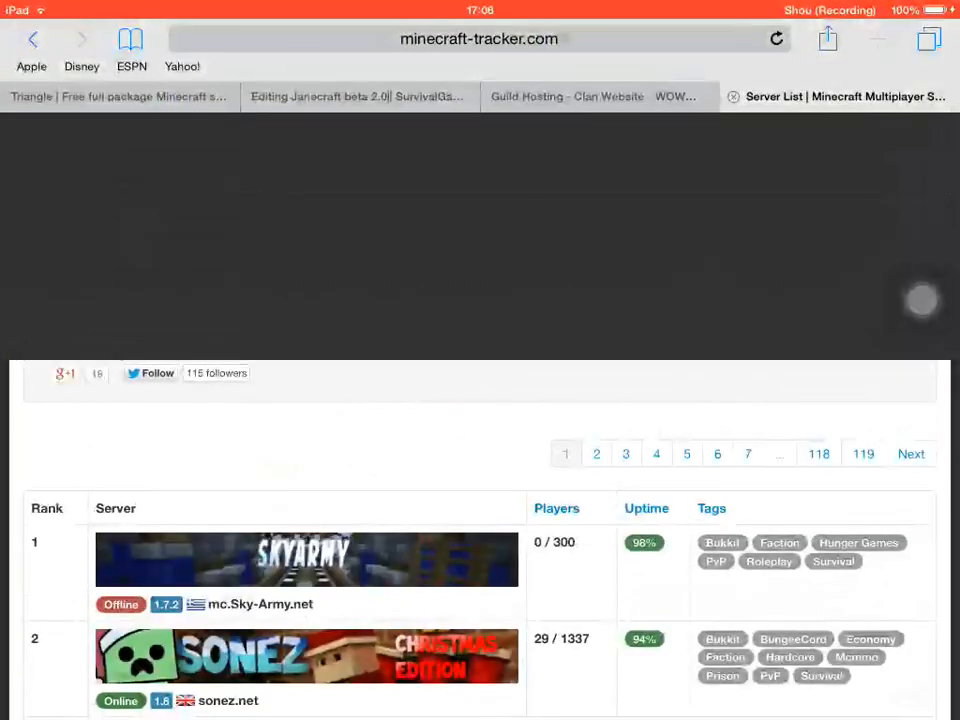
scroll(up, 3)
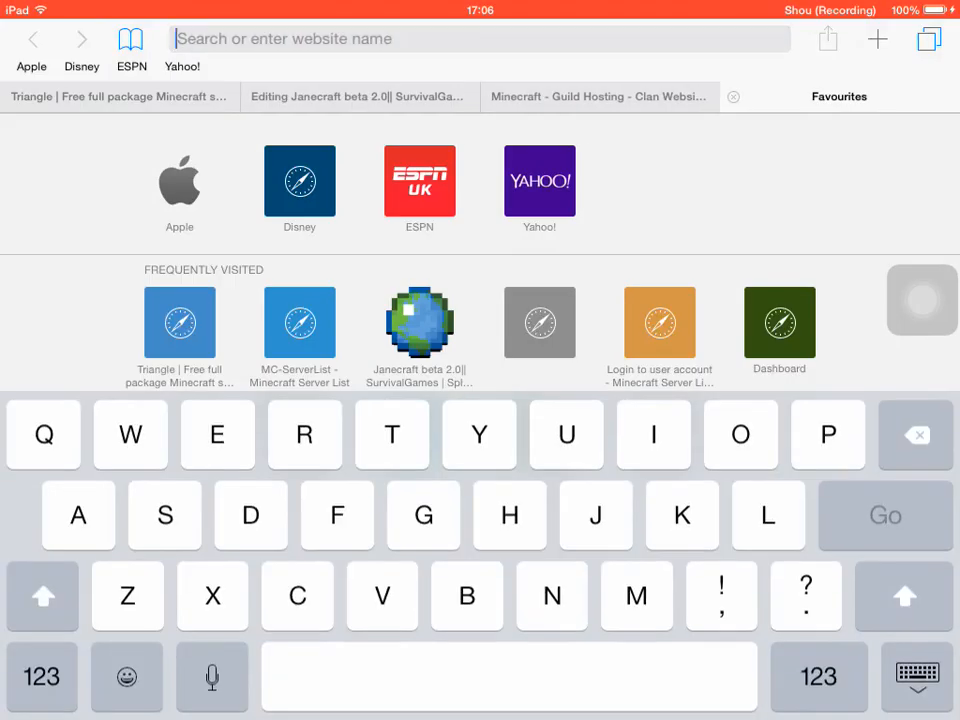
Load minecraft-server.net, scroll its VIP Ranked Users and recently bumped servers, then return to top
text(m.youtube.com)
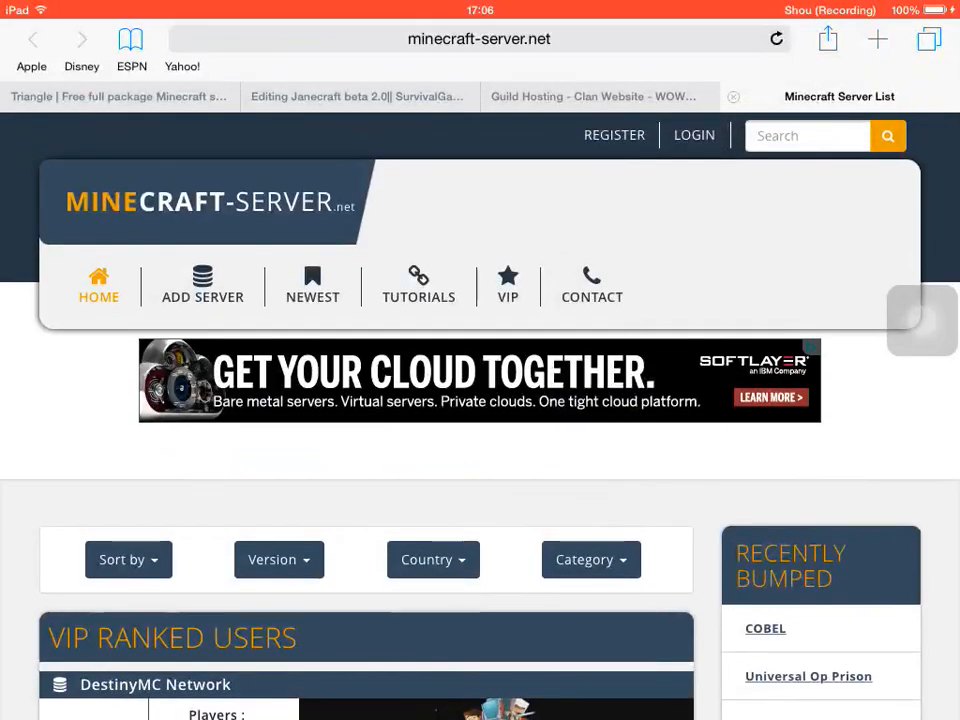
scroll(down, 3)
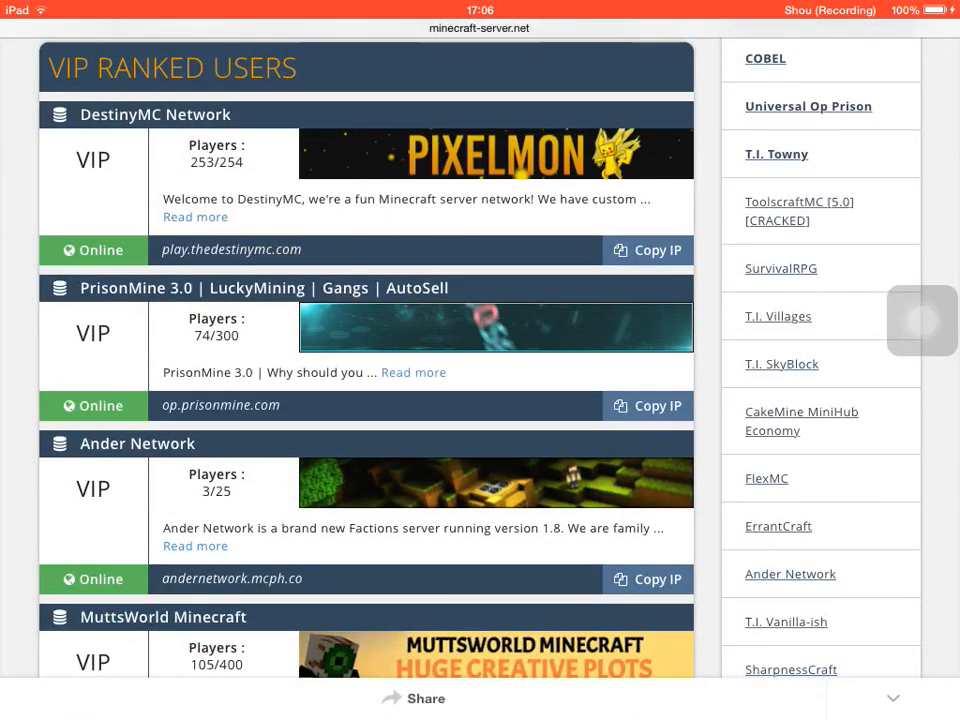
scroll(down, 3)
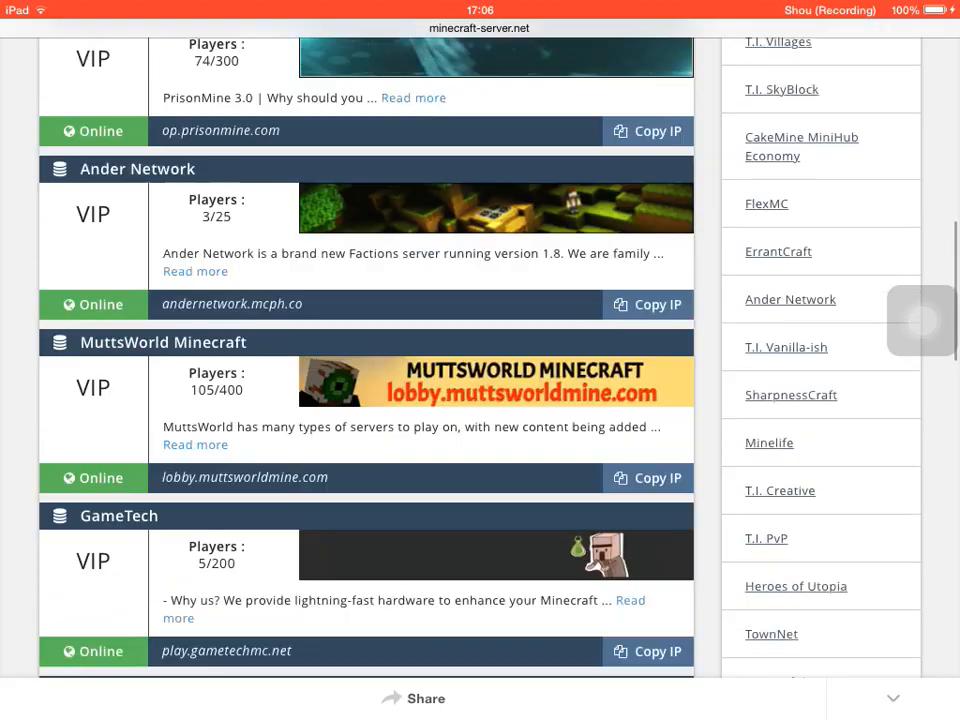
scroll(down, 3)
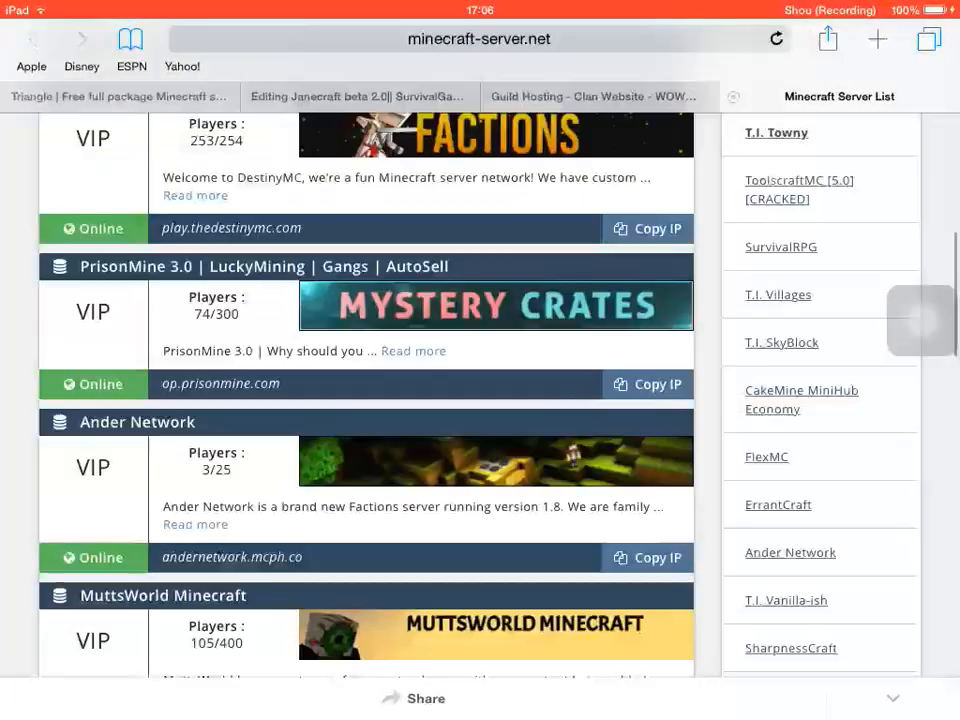
scroll(up, 3)
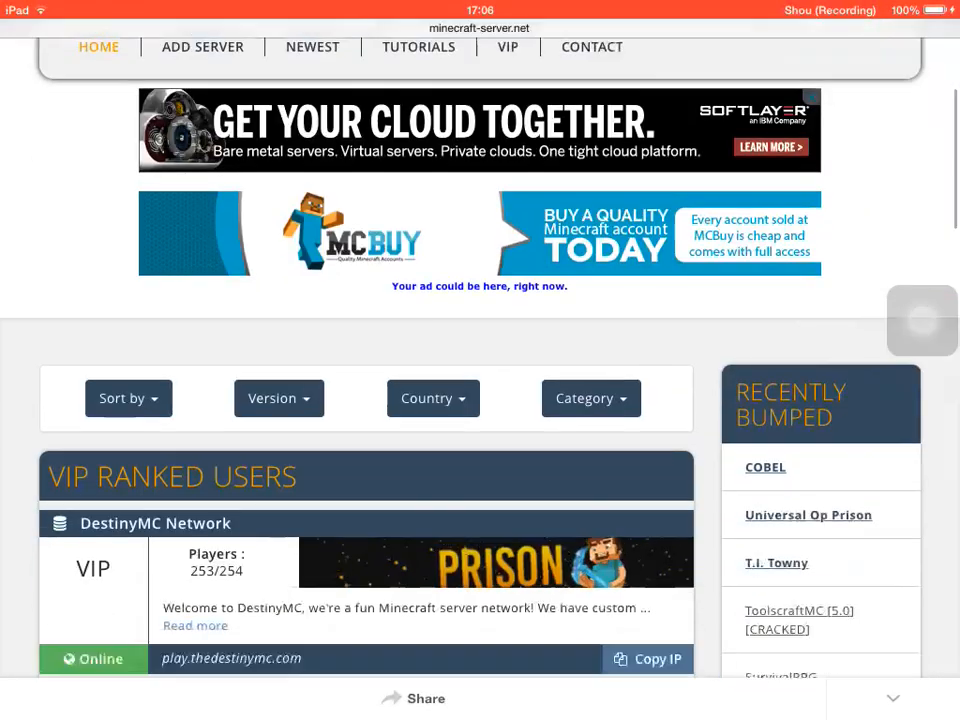
scroll(down, 3)
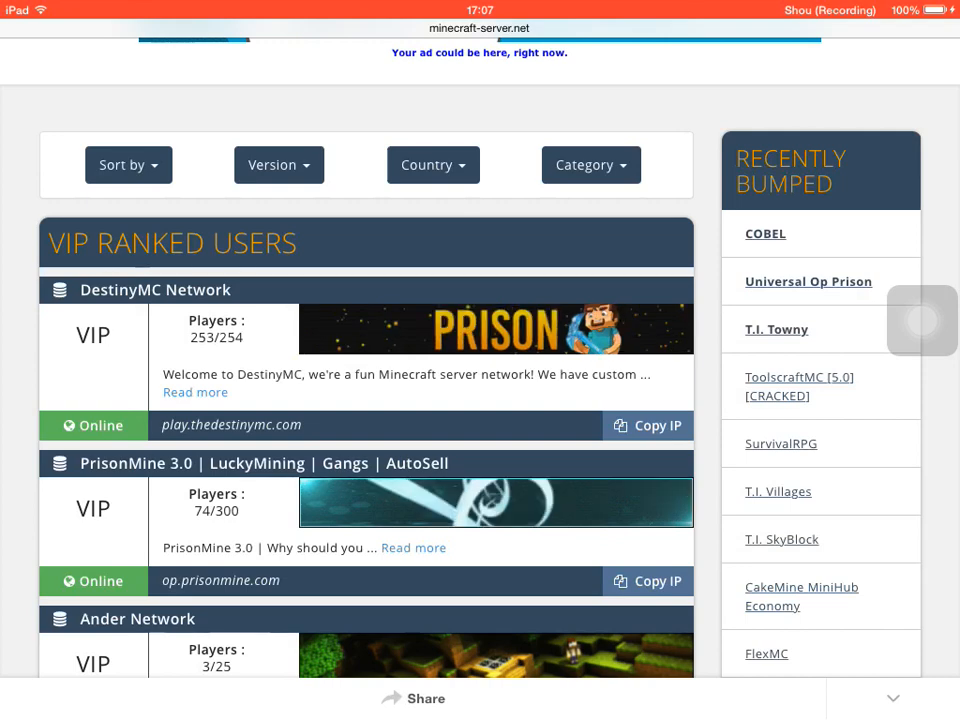
scroll(down, 3)
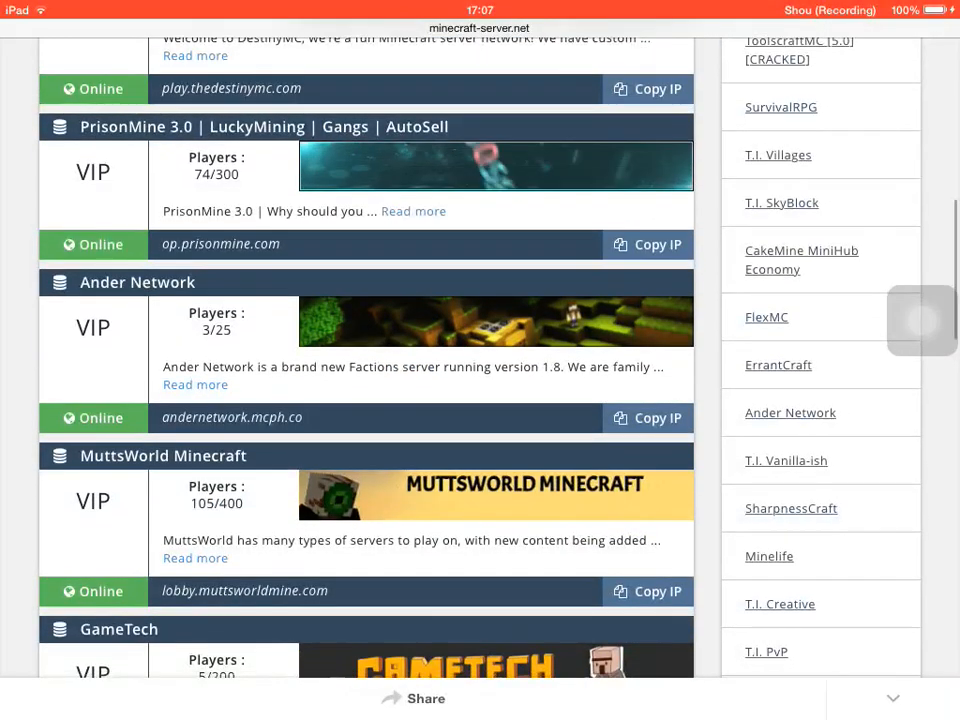
scroll(down, 3)
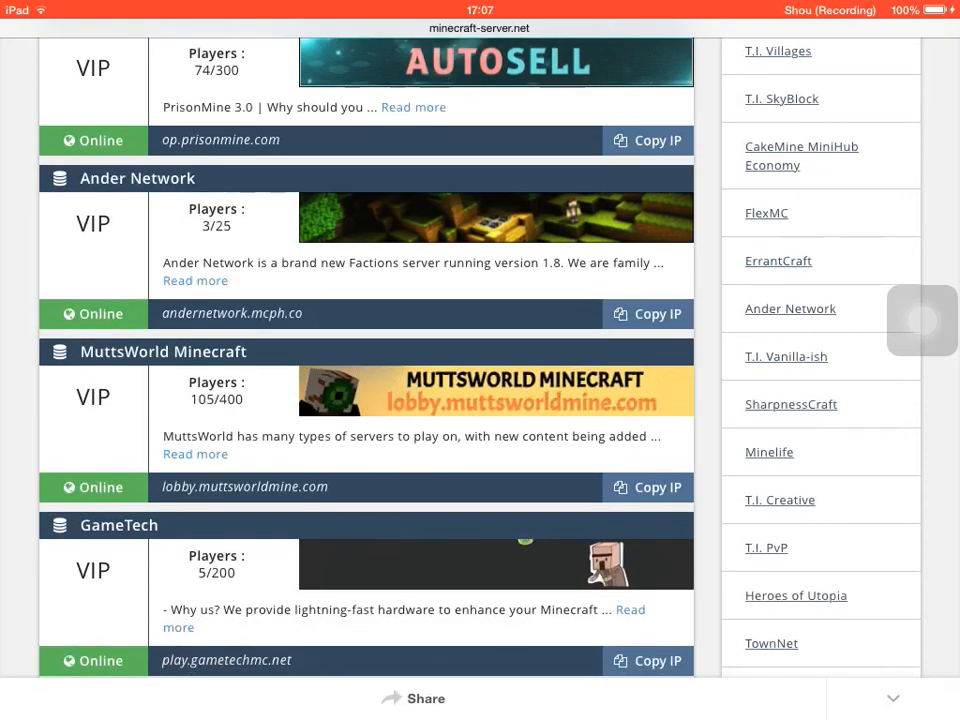
scroll(down, 3)
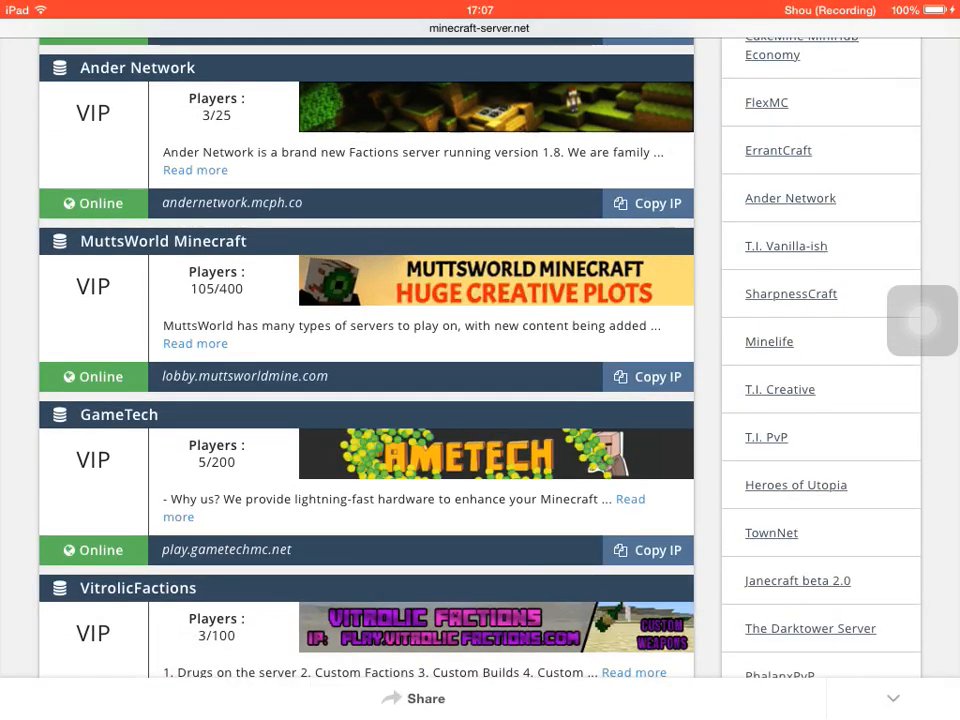
scroll(up, 3)
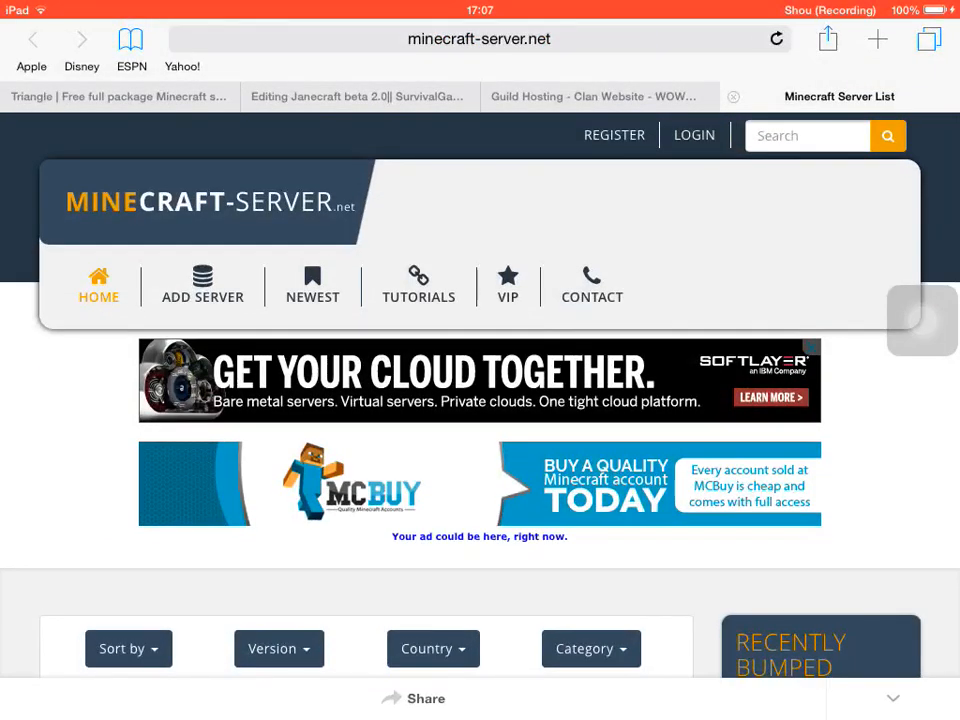
Try ADD SERVER, see the 'You are not logged in' notice, then exit Safari
click(507, 285)
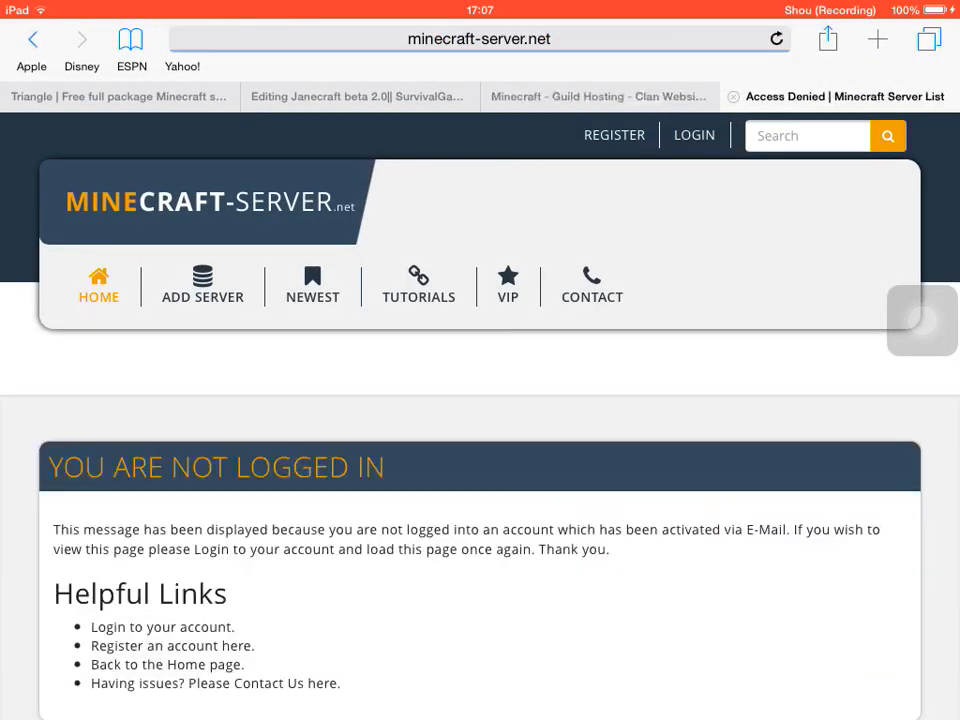
scroll(up, 3)
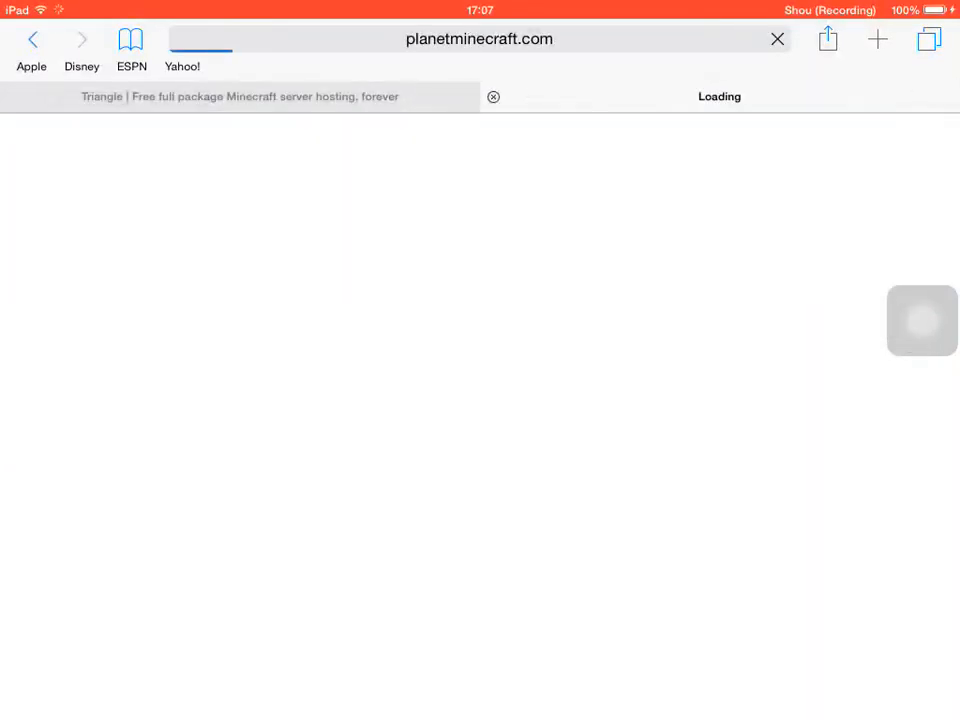
key(home)
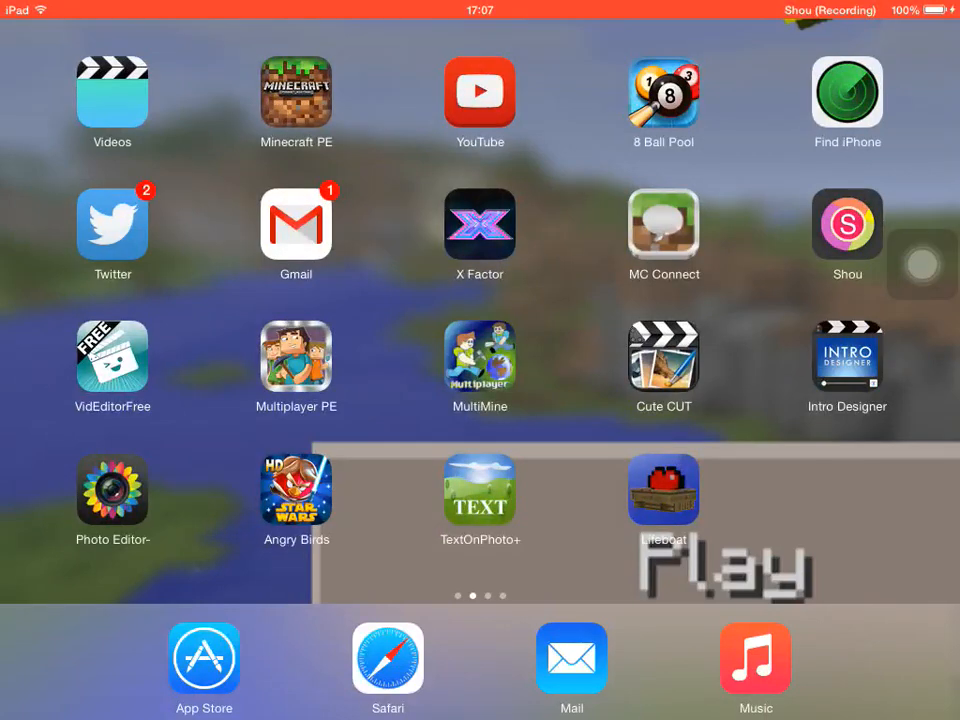
Browse the home screen pages of server-list apps, then open the Shou recorder
scroll(left, 3)
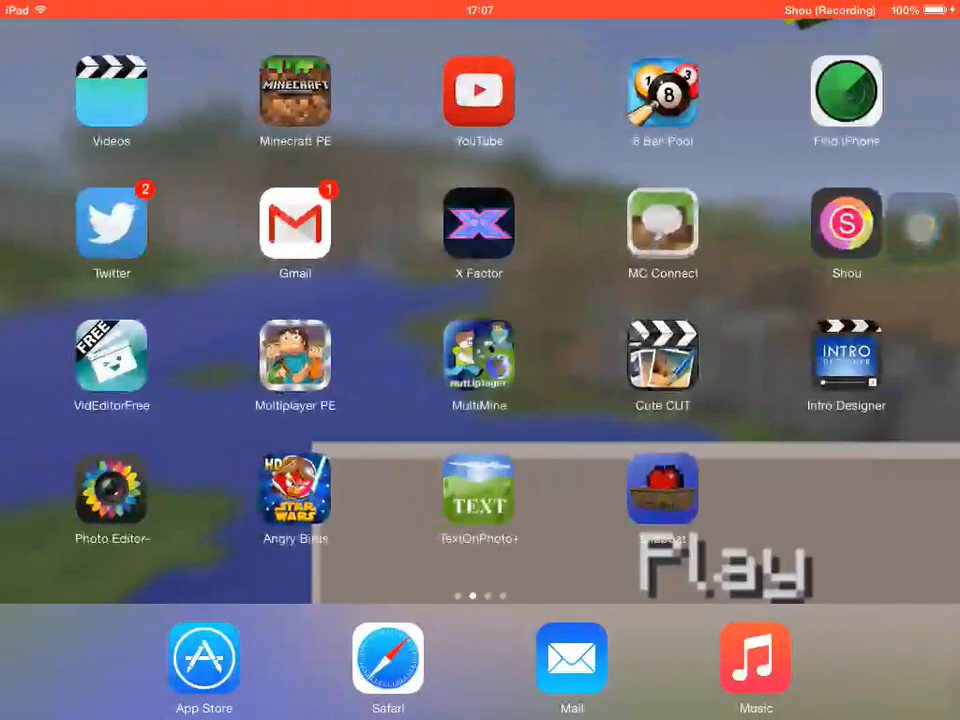
click(845, 222)
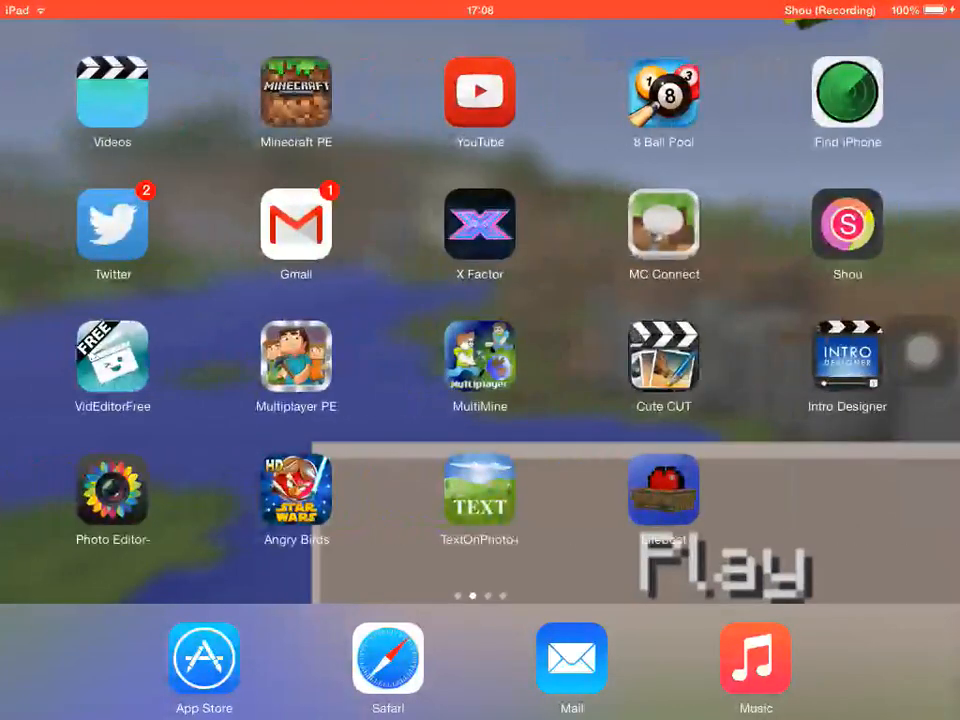
scroll(left, 3)
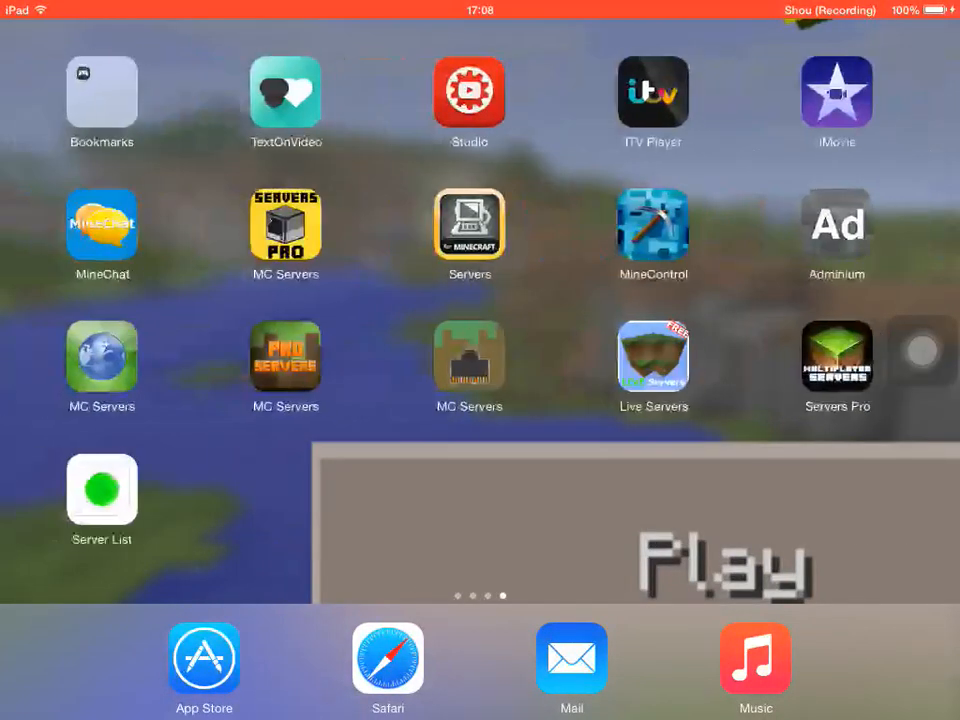
scroll(left, 3)
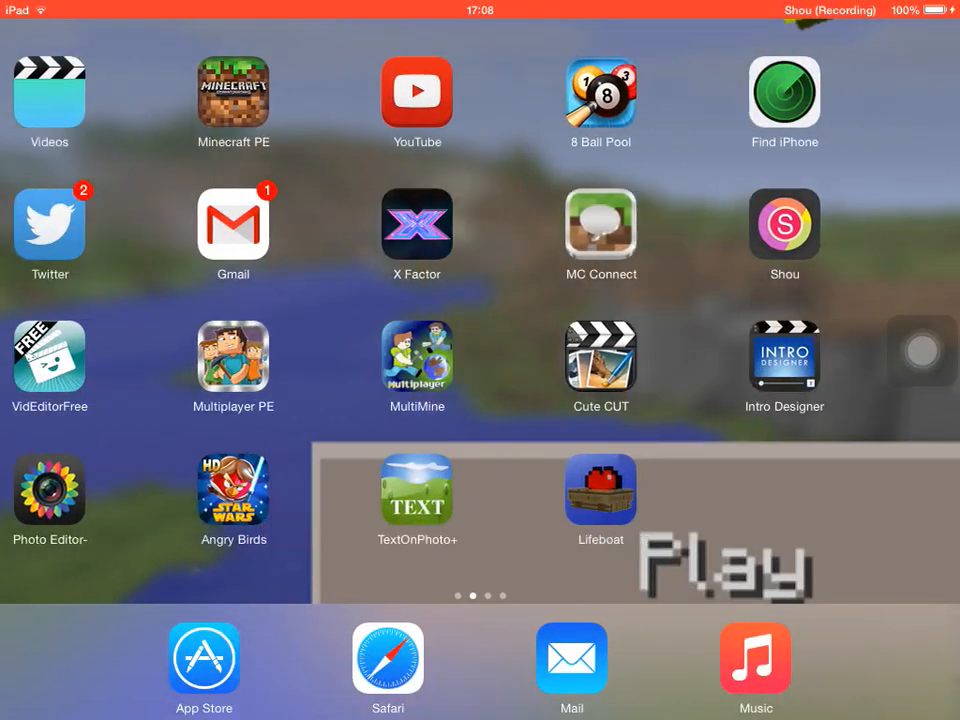
click(784, 233)
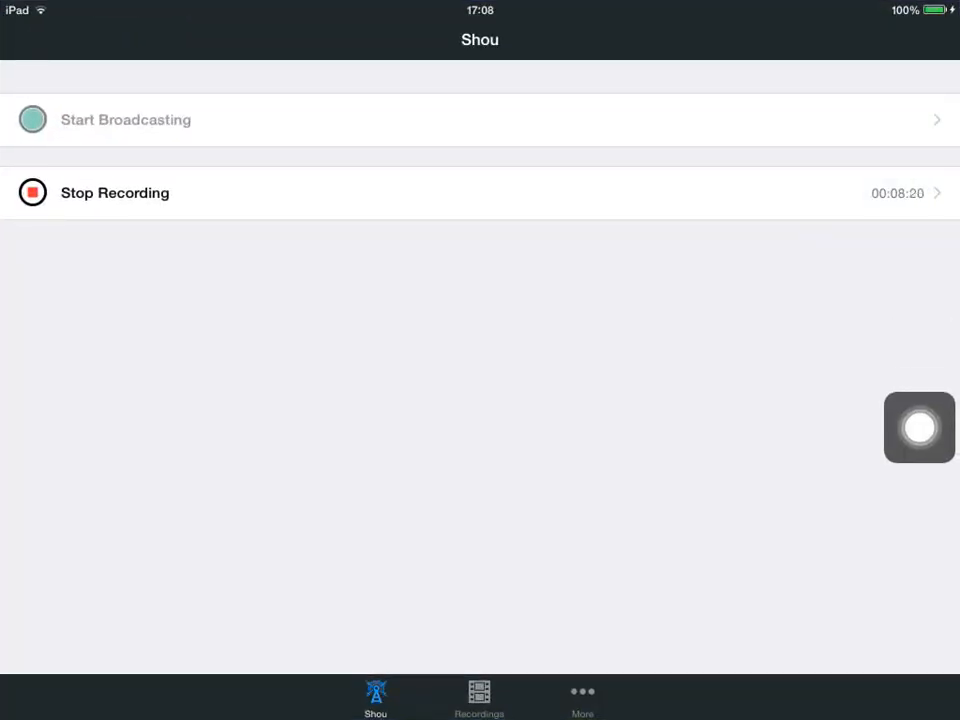